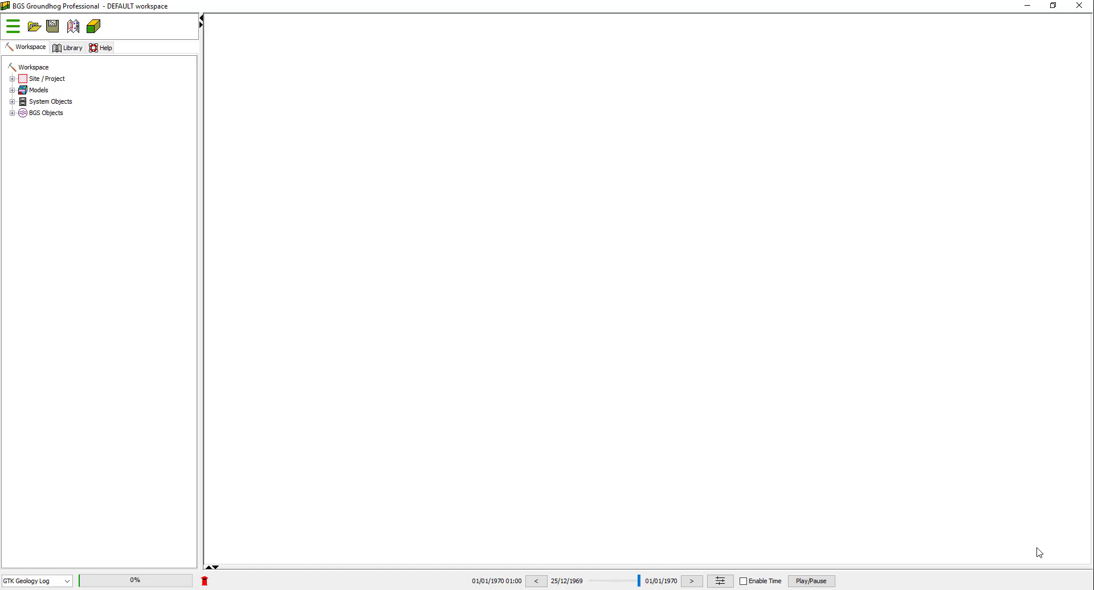
{"action": "mouse_move", "coordinate": [531, 237]}
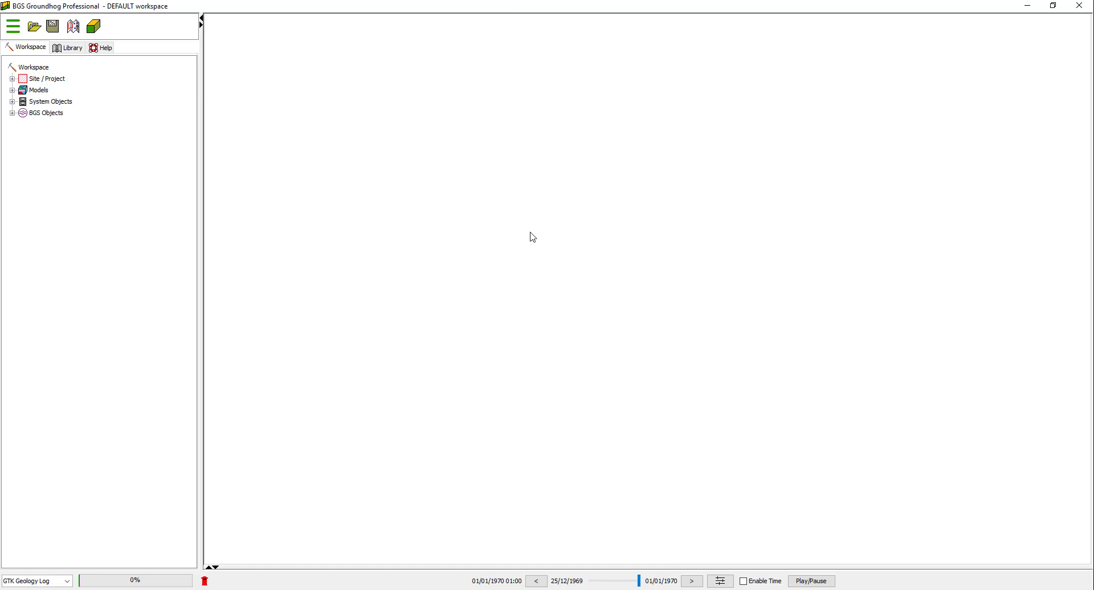
{"action": "mouse_move", "coordinate": [558, 205]}
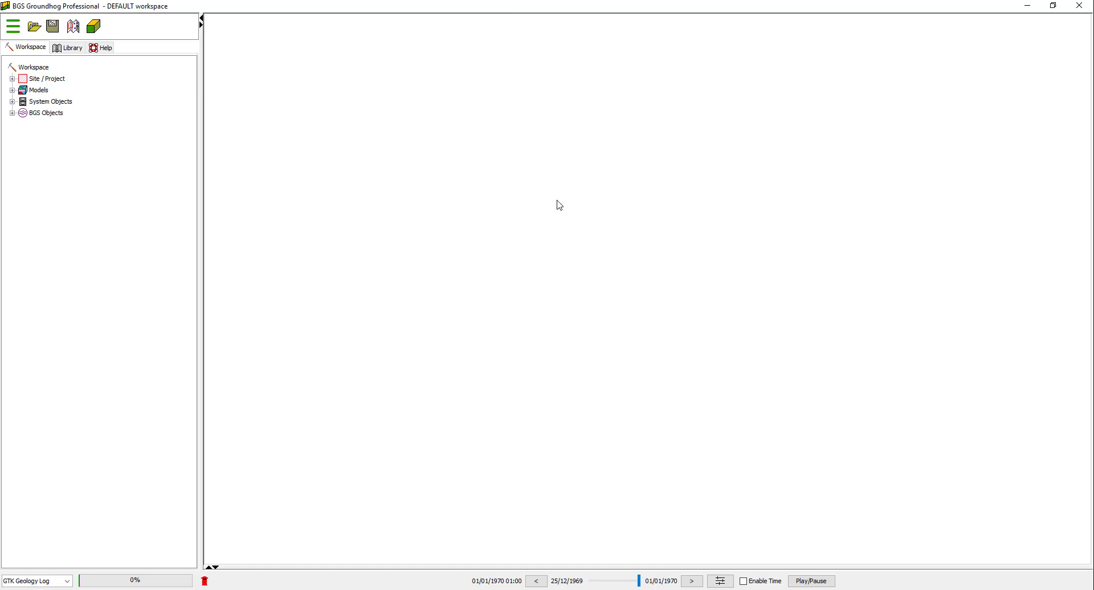
{"action": "mouse_move", "coordinate": [429, 146]}
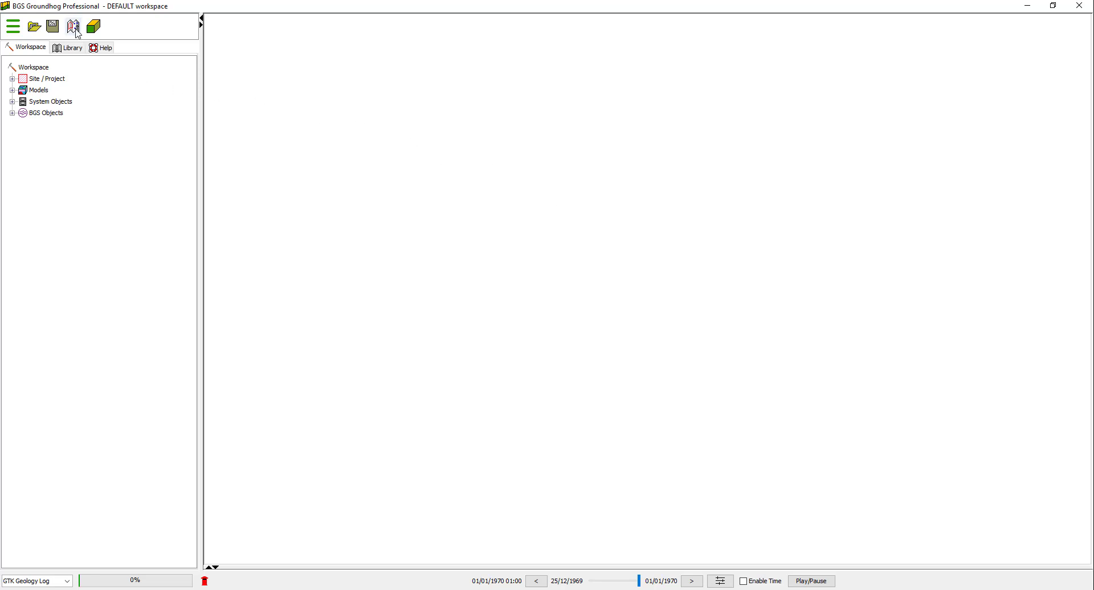
{"action": "mouse_move", "coordinate": [74, 27]}
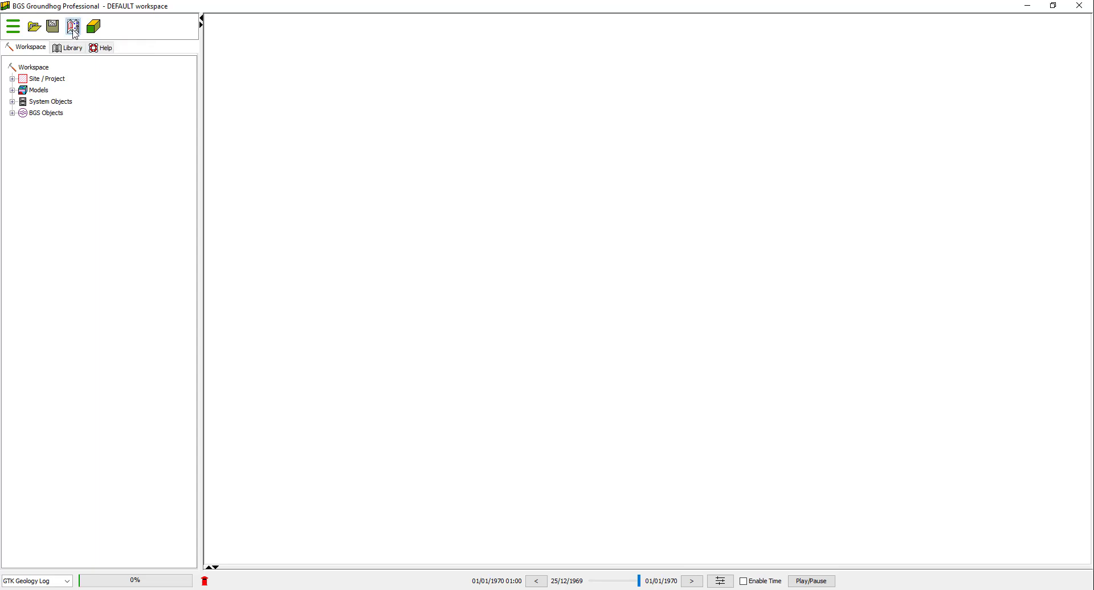
Start a new map with the Topographic Basemap layer and pan northeast of Dersingham
{"action": "left_click", "coordinate": [72, 25]}
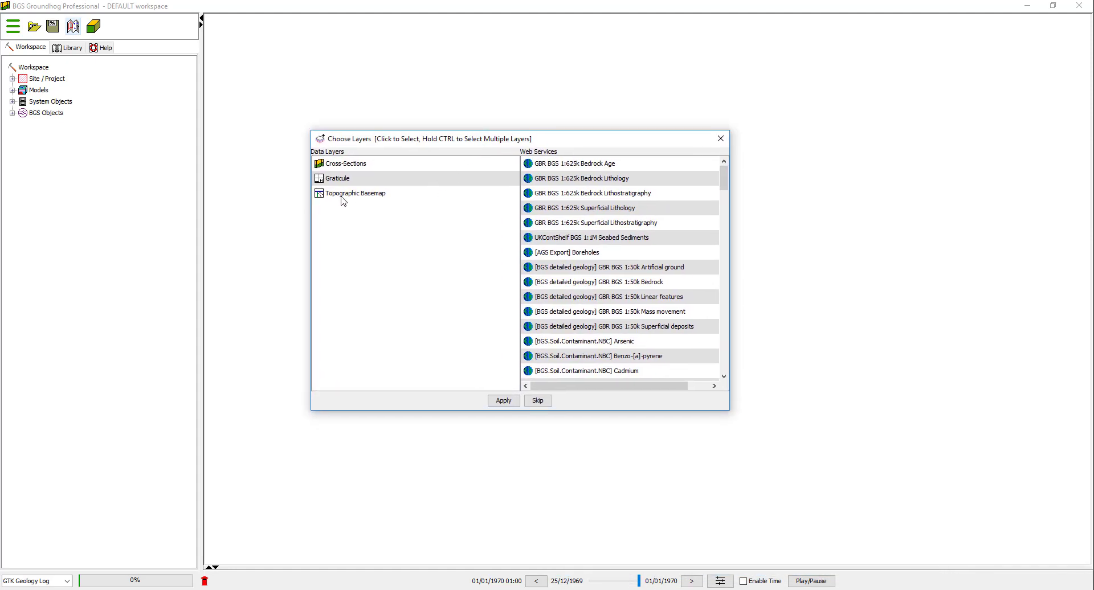
{"action": "left_click", "coordinate": [355, 193]}
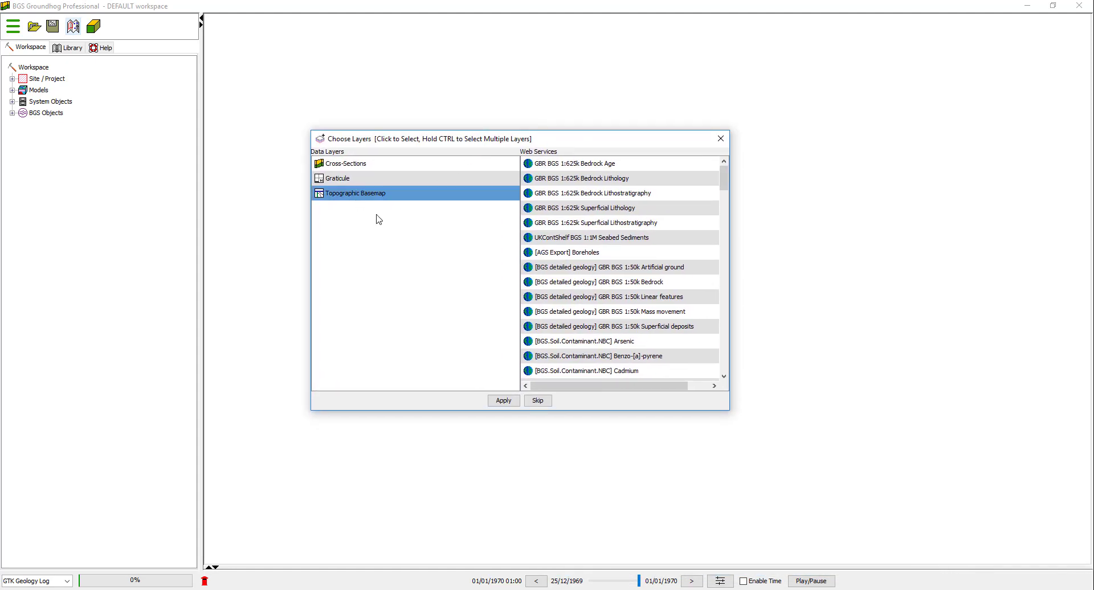
{"action": "mouse_move", "coordinate": [478, 334]}
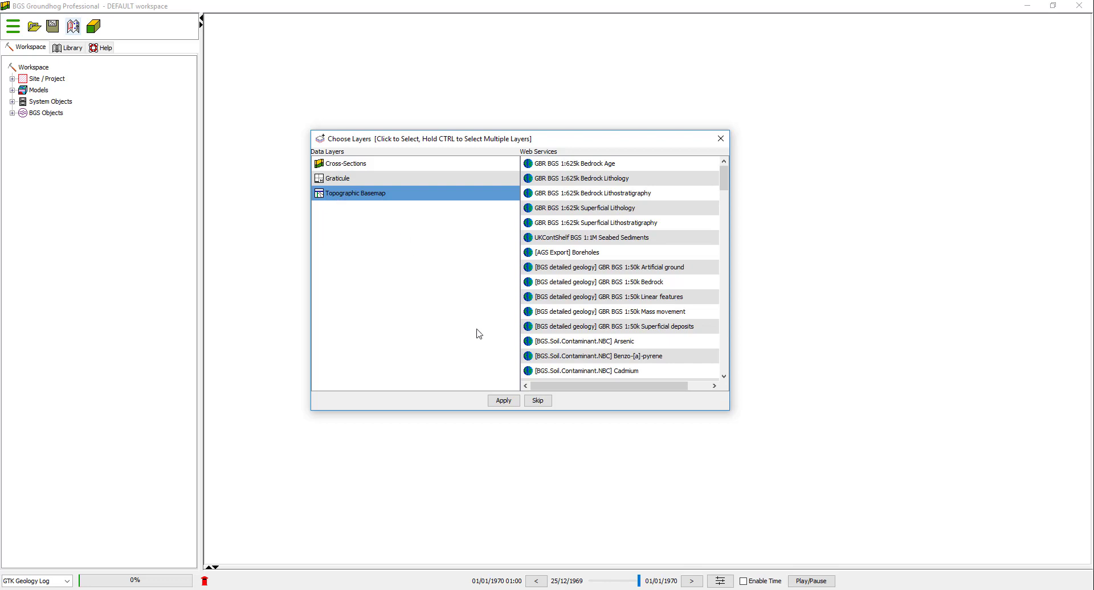
{"action": "left_click", "coordinate": [503, 401]}
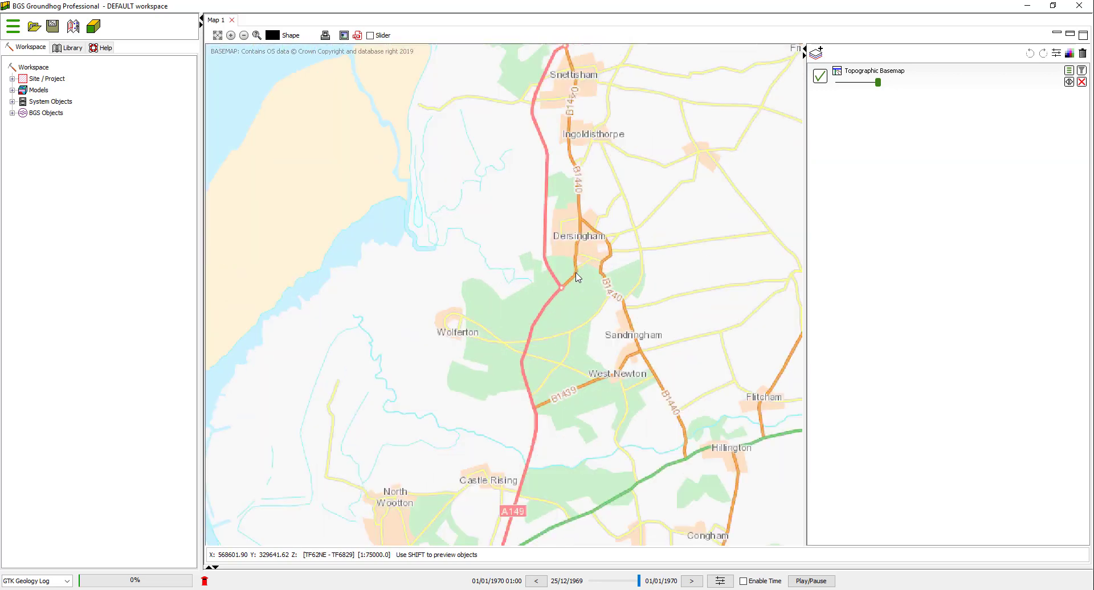
{"action": "left_click_drag", "start_coordinate": [575, 278], "coordinate": [479, 280]}
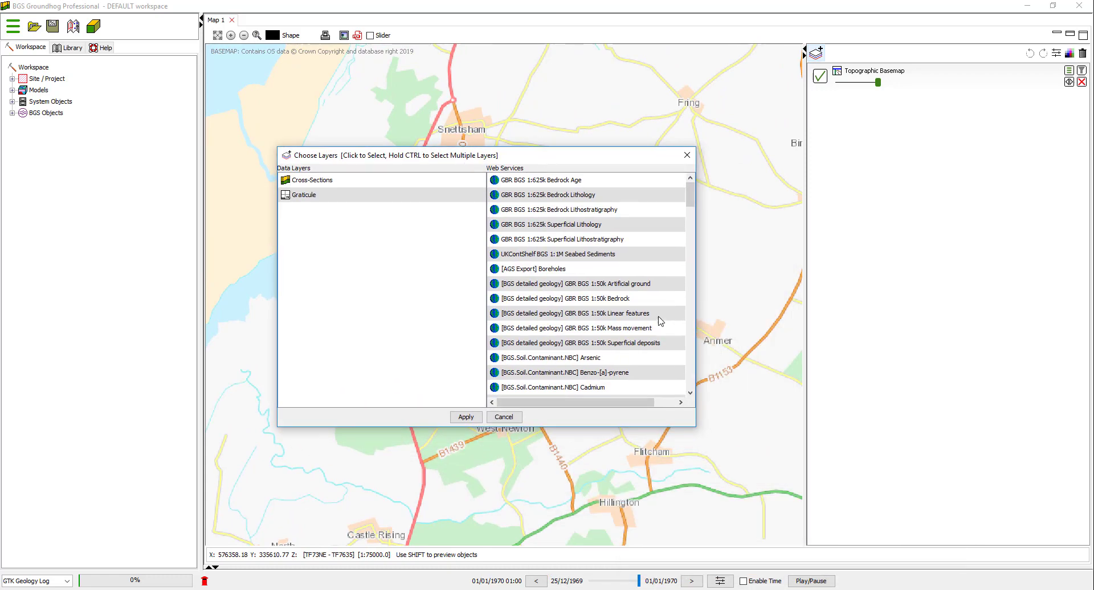
Overlay the GBR BGS 1:50k Bedrock geology layer, toggle it off and on, and zoom in around Dersingham
{"action": "left_click", "coordinate": [562, 298]}
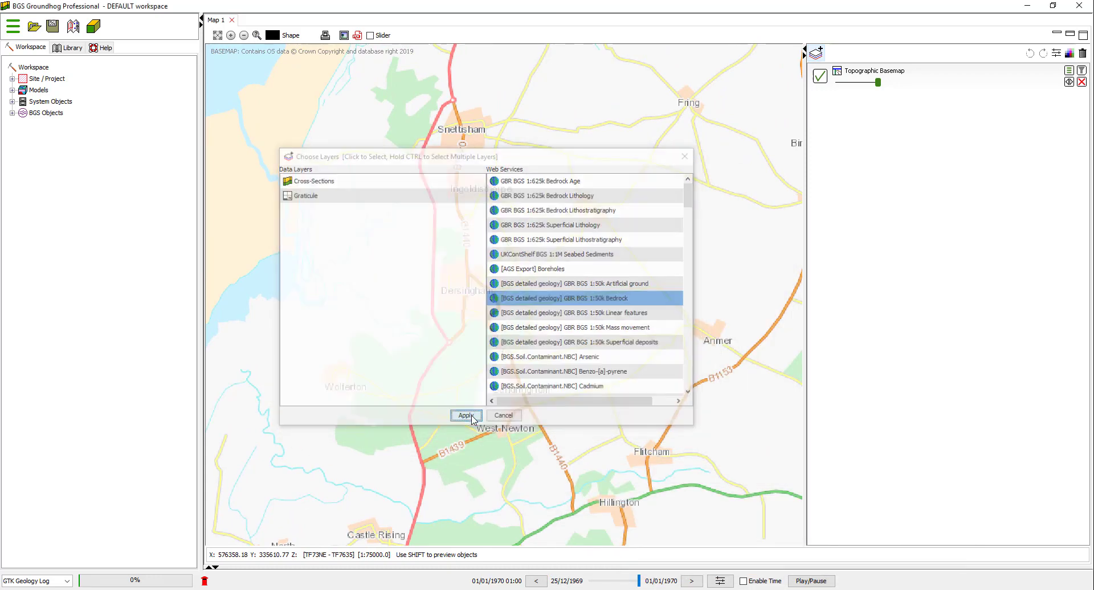
{"action": "left_click", "coordinate": [465, 415]}
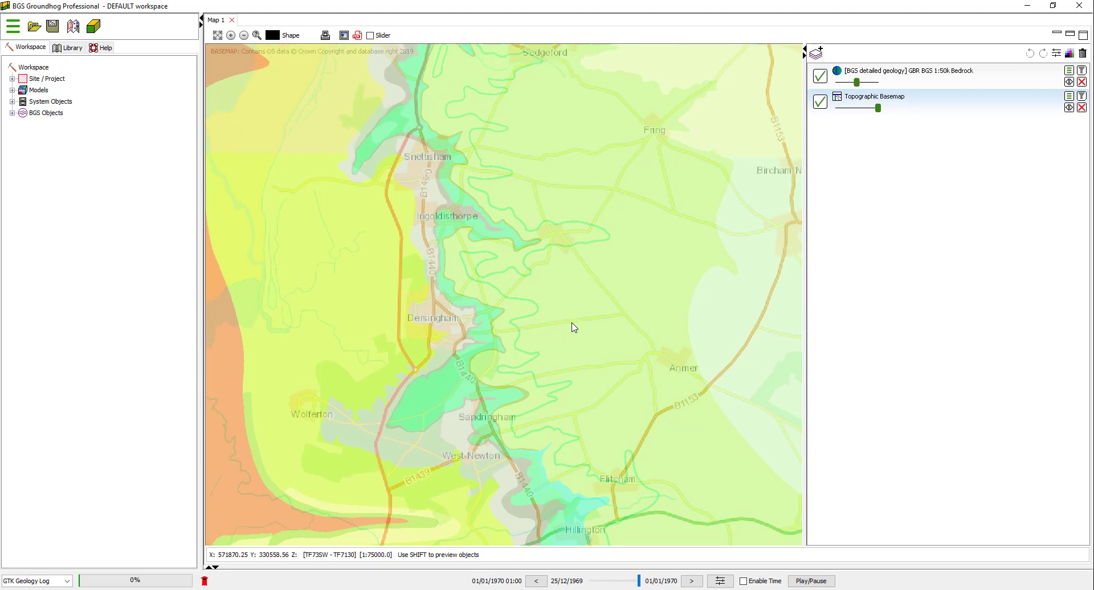
{"action": "left_click_drag", "start_coordinate": [572, 328], "coordinate": [460, 202]}
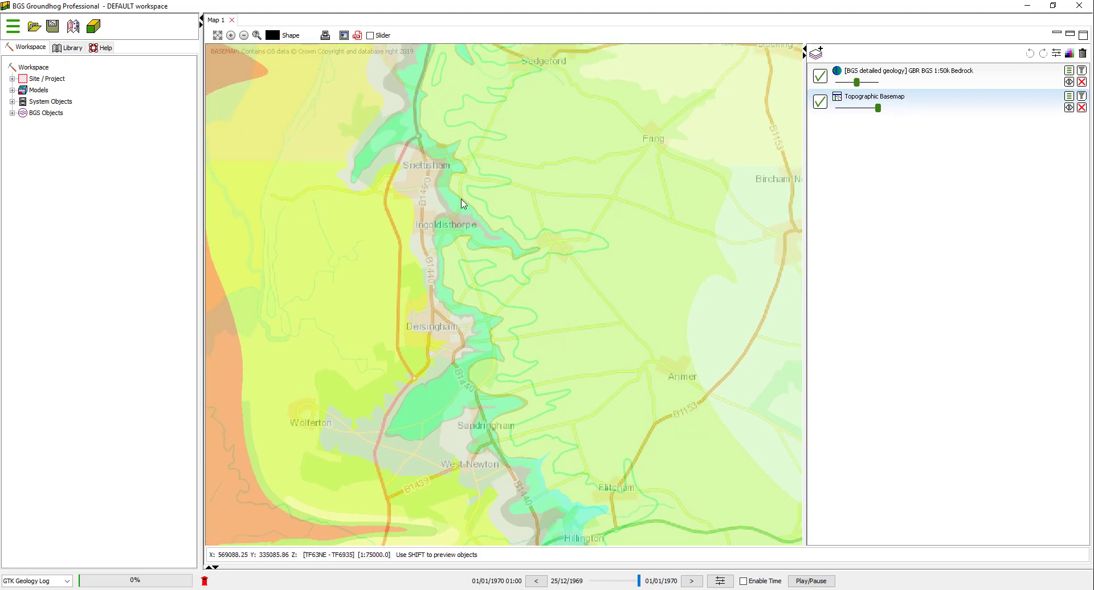
{"action": "mouse_move", "coordinate": [495, 350]}
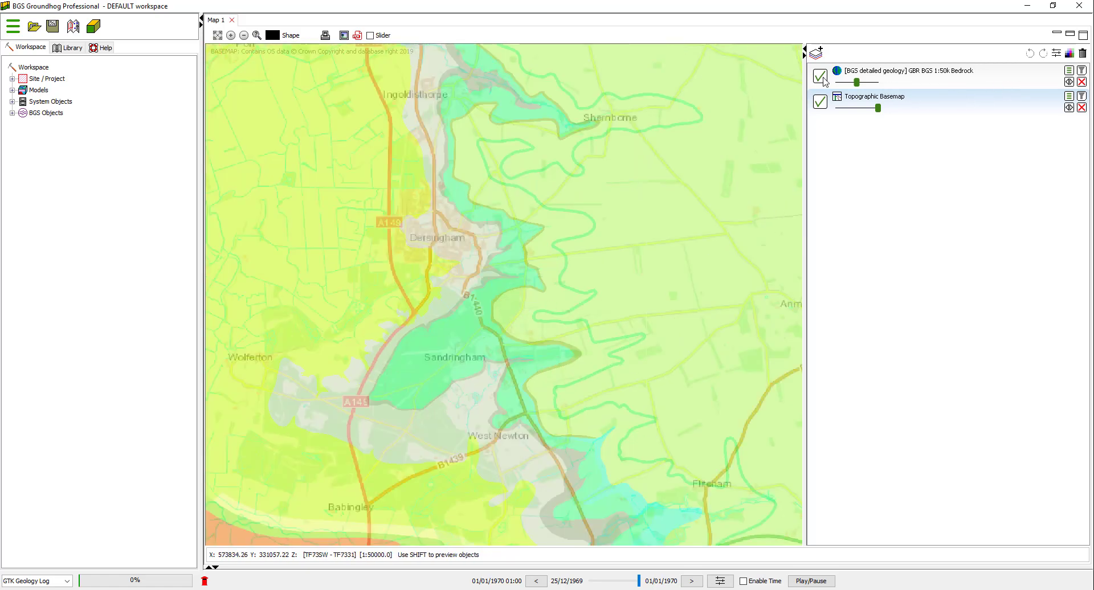
{"action": "left_click", "coordinate": [820, 75]}
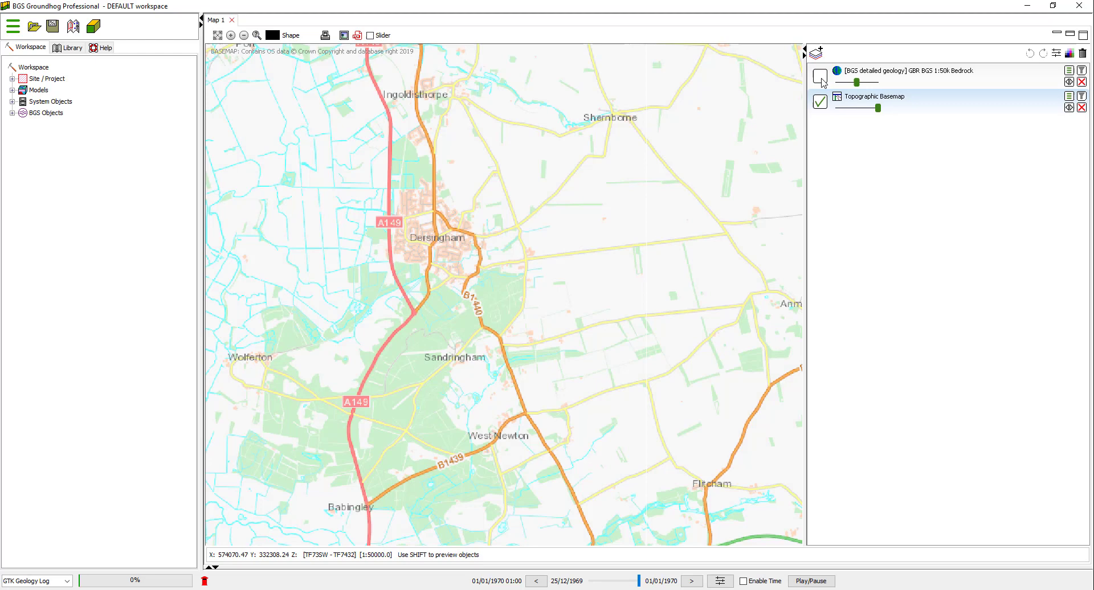
{"action": "left_click", "coordinate": [819, 76]}
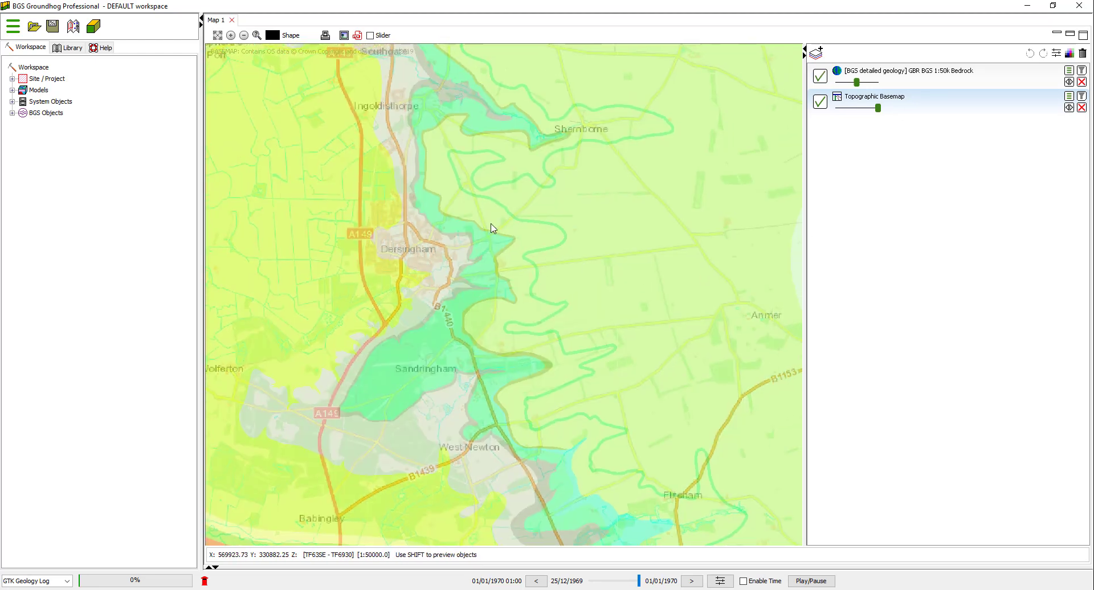
{"action": "scroll", "scroll_direction": "up", "scroll_amount": 3}
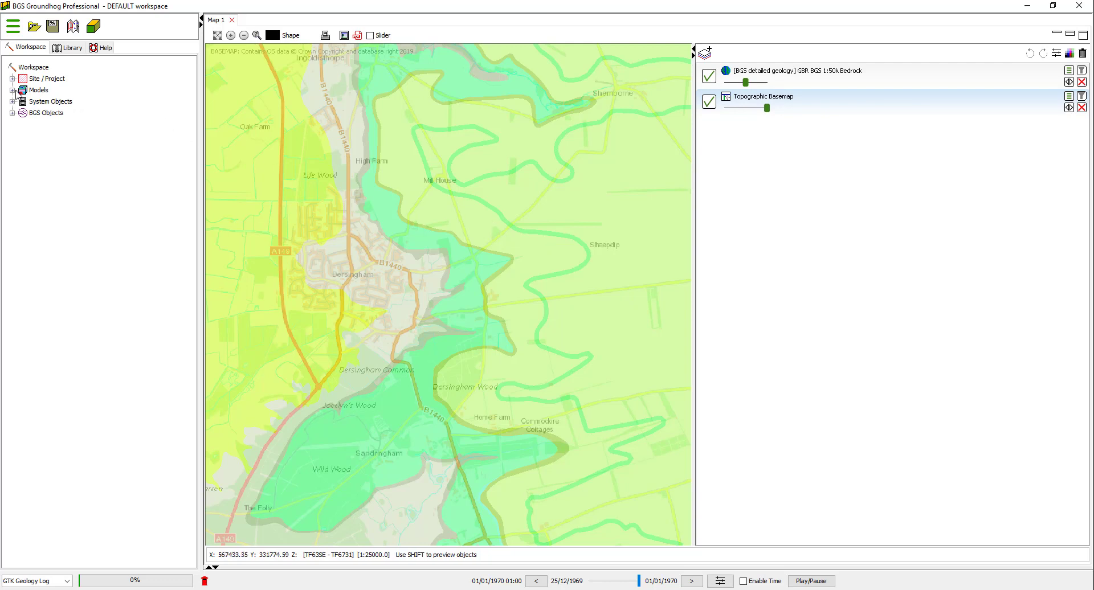
Begin a new layer model from Layer Models under Models in the Workspace tree
{"action": "left_click", "coordinate": [12, 90]}
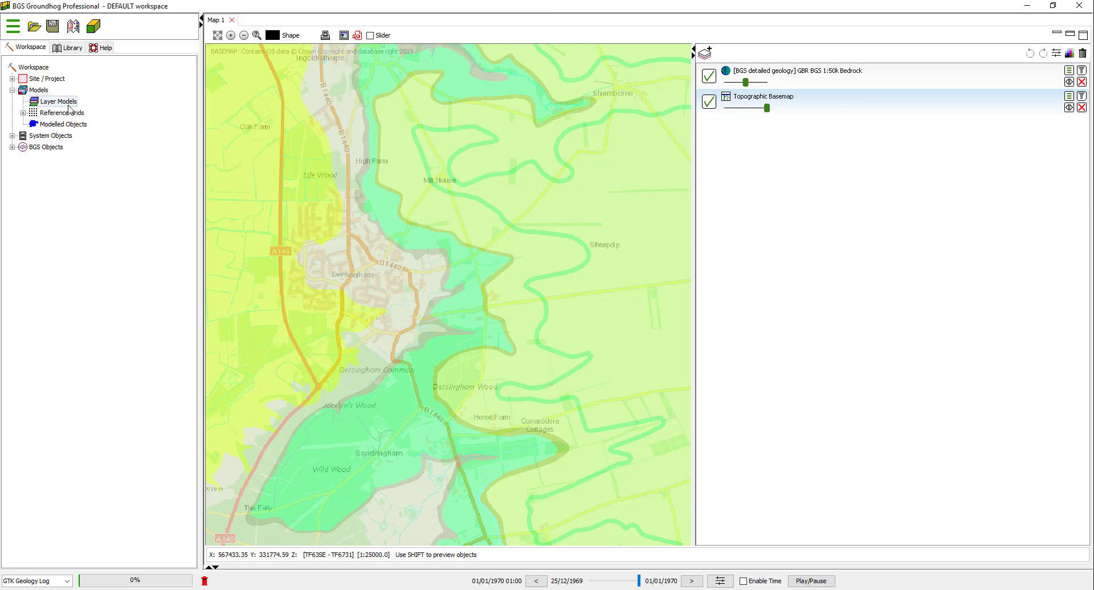
{"action": "mouse_move", "coordinate": [56, 101]}
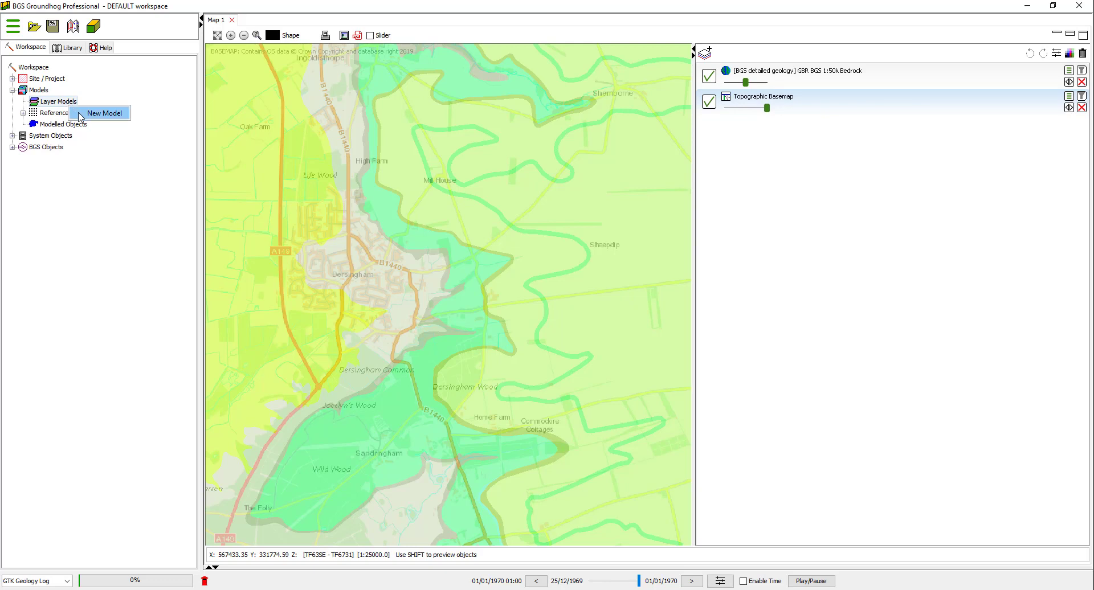
{"action": "left_click", "coordinate": [105, 112]}
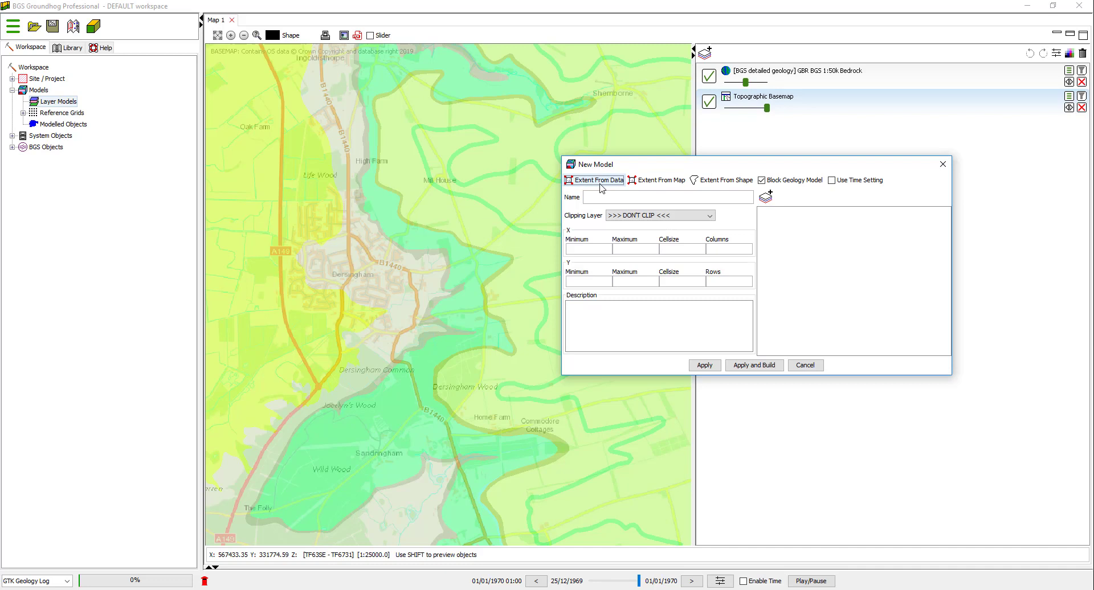
{"action": "mouse_move", "coordinate": [597, 180]}
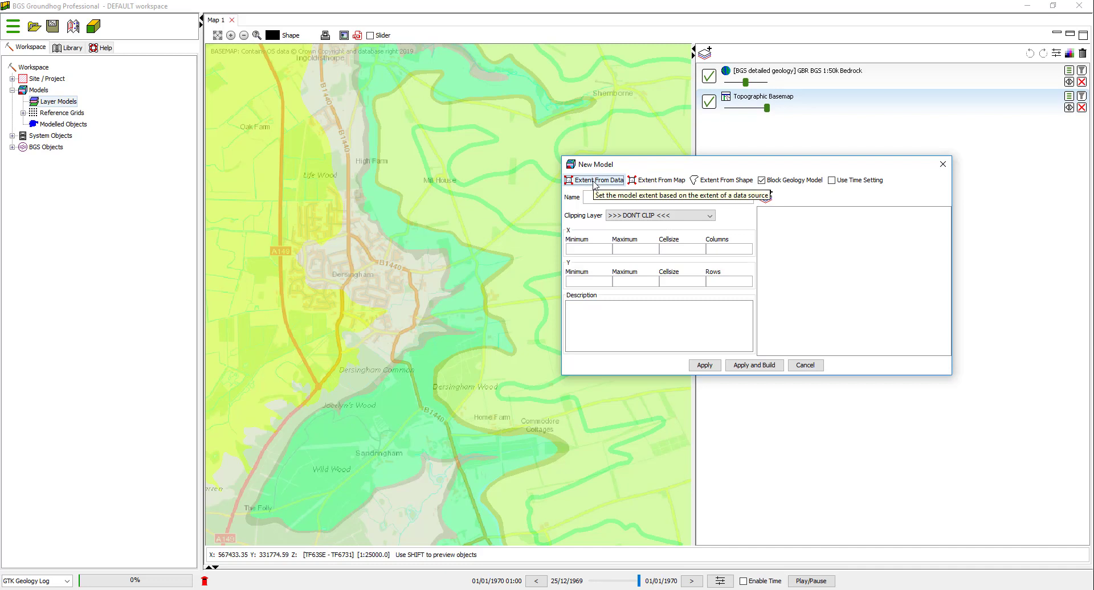
{"action": "mouse_move", "coordinate": [593, 183]}
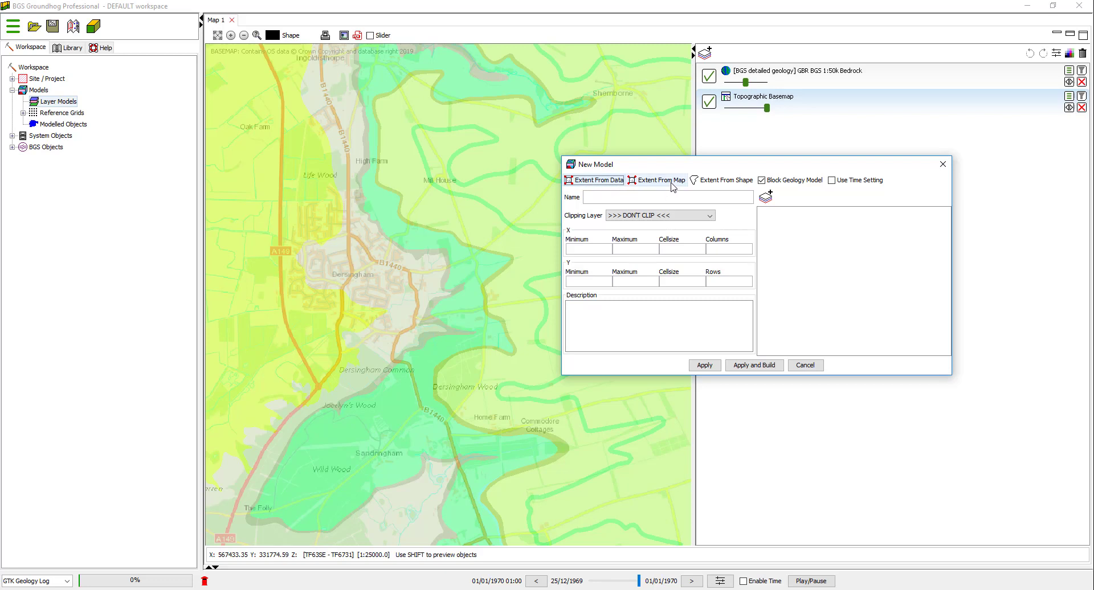
{"action": "mouse_move", "coordinate": [659, 180]}
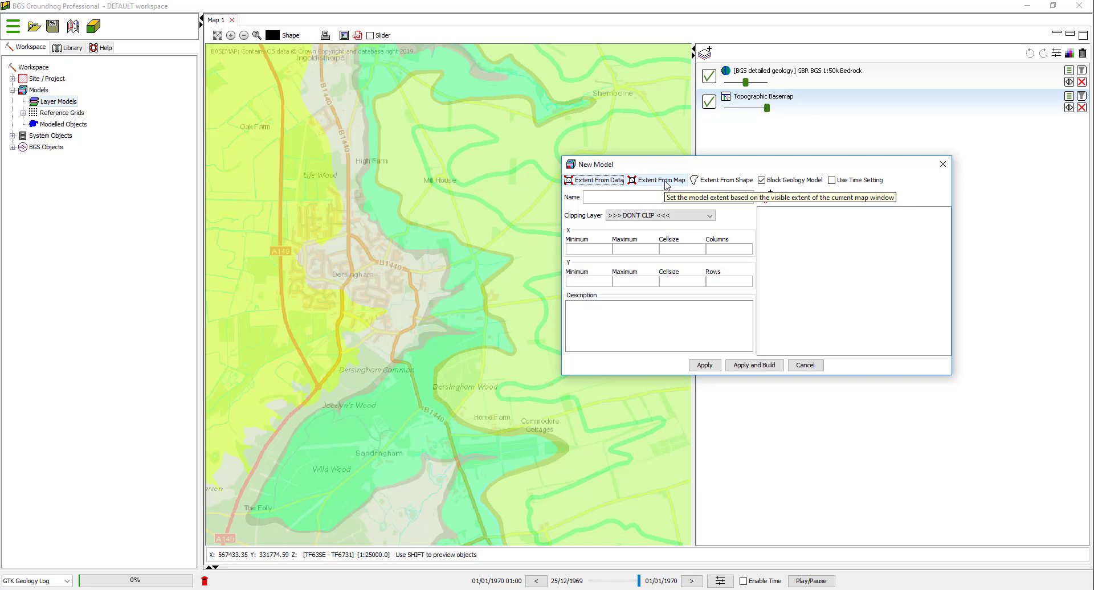
Fill the model extent from the map, retype X Minimum as 567153.39817, and name the model Dersingham
{"action": "left_click", "coordinate": [660, 180]}
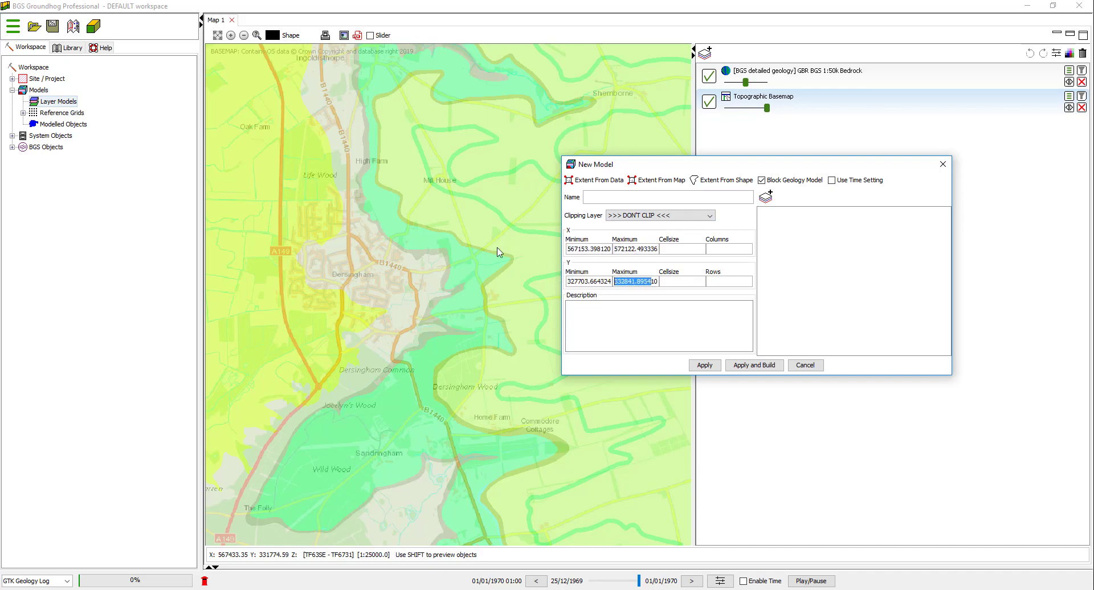
{"action": "mouse_move", "coordinate": [643, 193]}
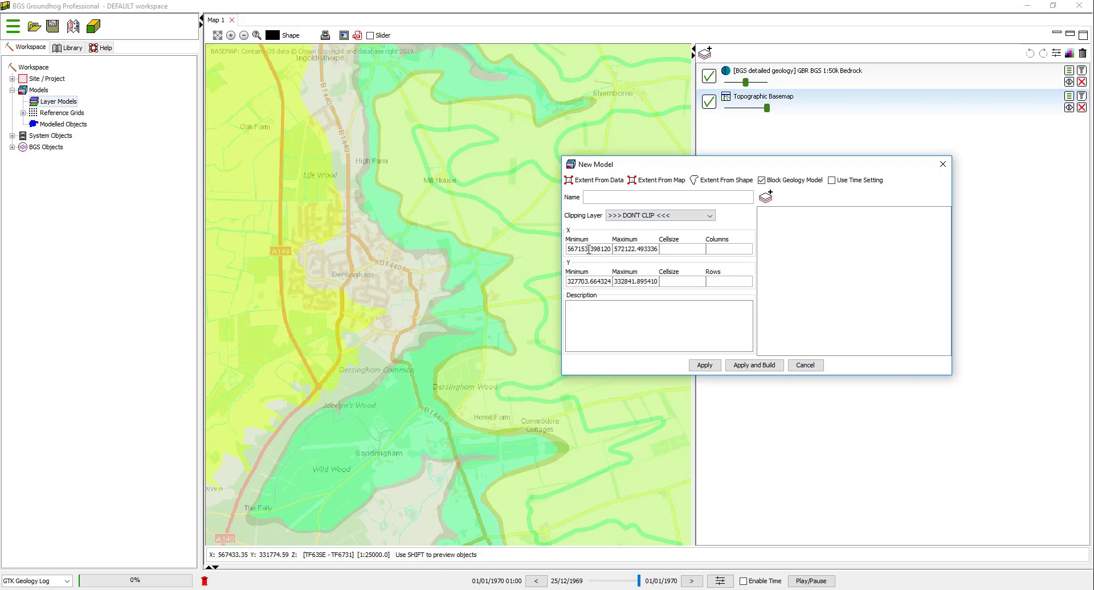
{"action": "double_click", "coordinate": [589, 249]}
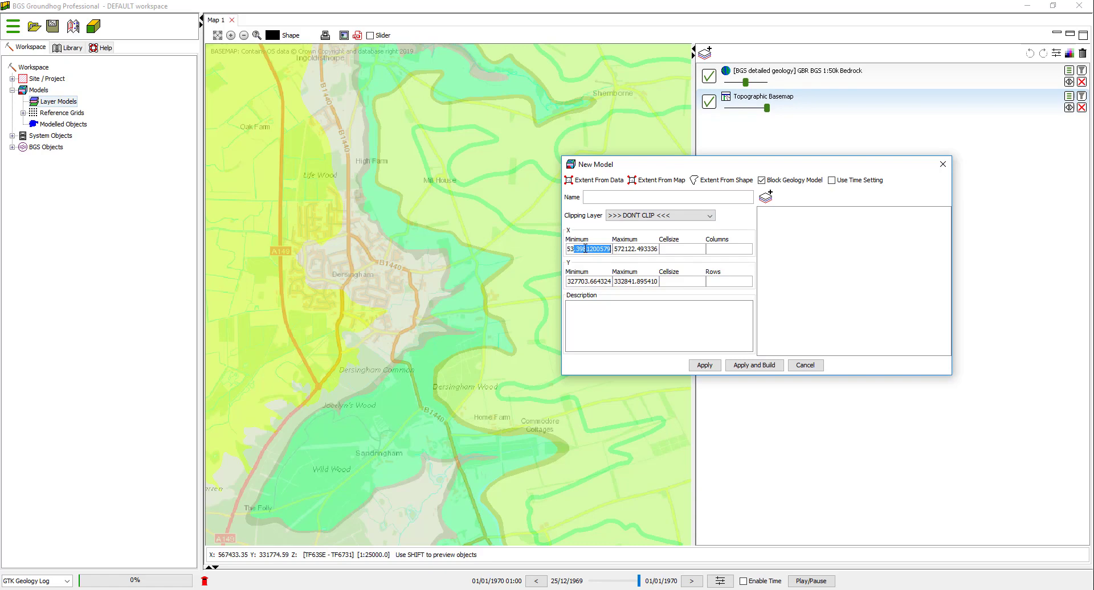
{"action": "type", "text": "567153.39817"}
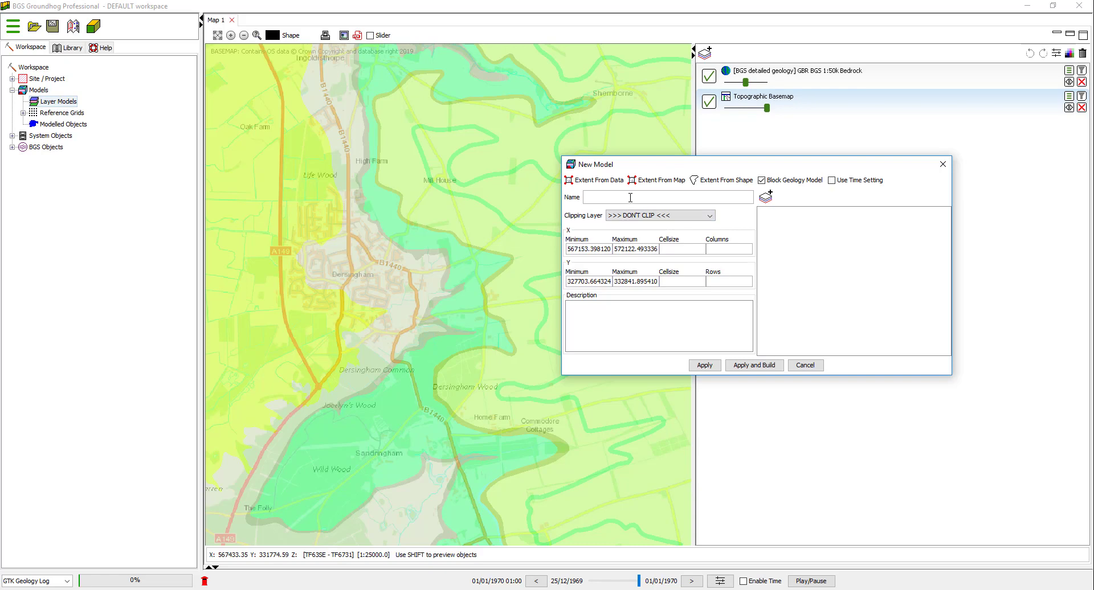
{"action": "type", "text": "Dersingham"}
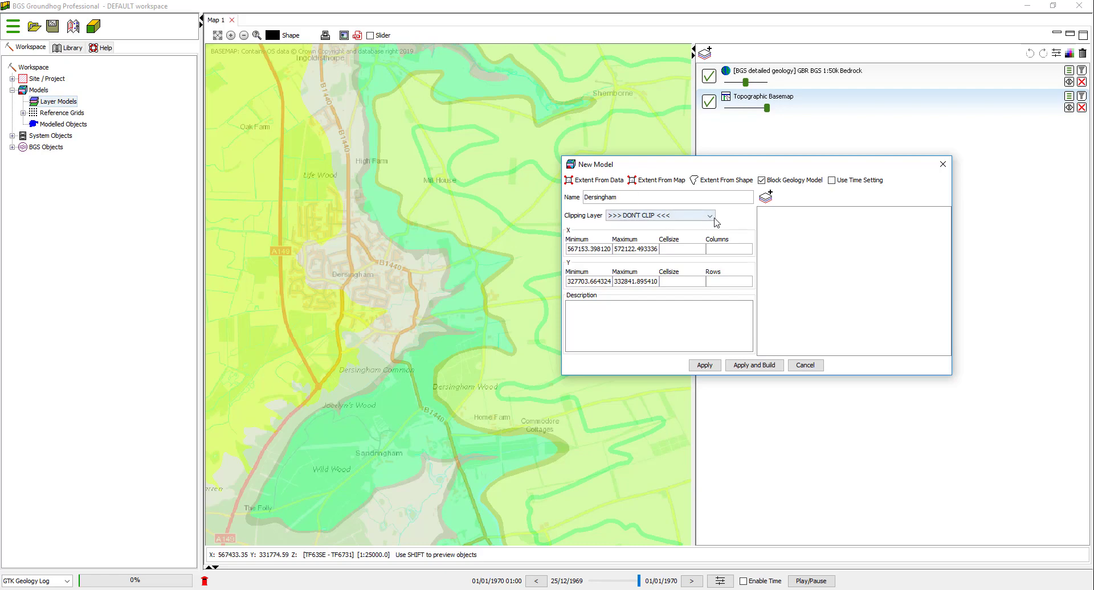
{"action": "mouse_move", "coordinate": [713, 217]}
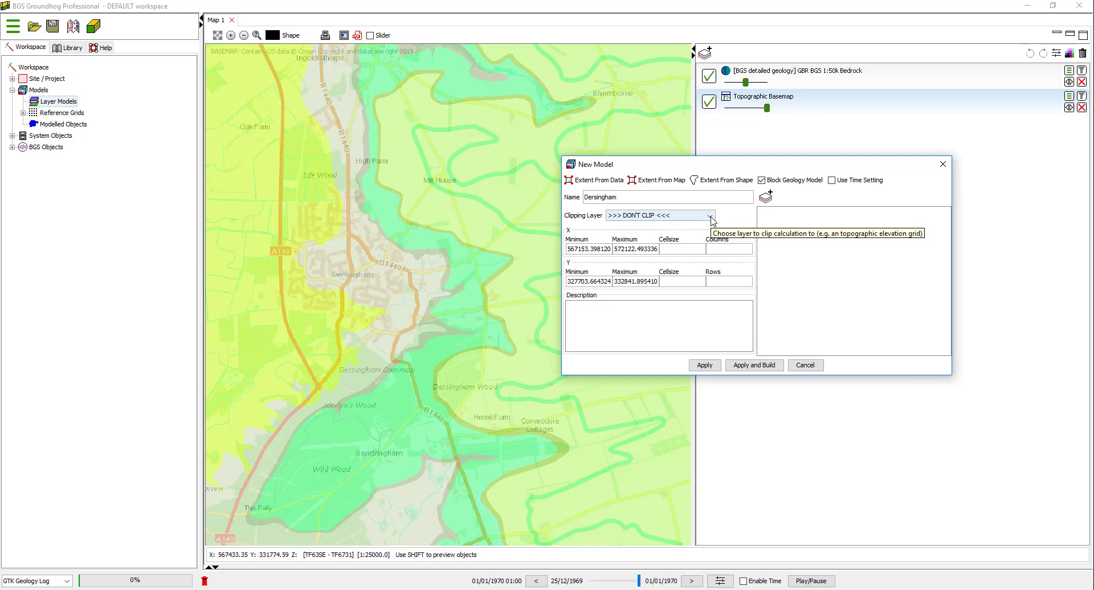
Clip the model to OS Open Data DTM 50m, set cell size 250, and create the Dersingham model
{"action": "left_click", "coordinate": [710, 214]}
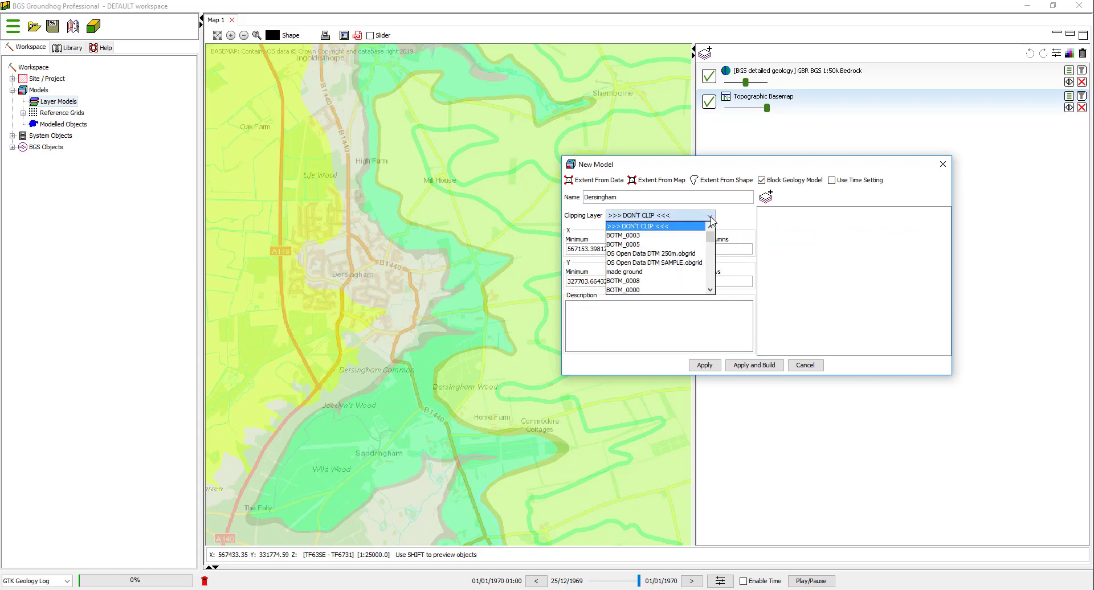
{"action": "scroll", "scroll_direction": "down", "scroll_amount": 3}
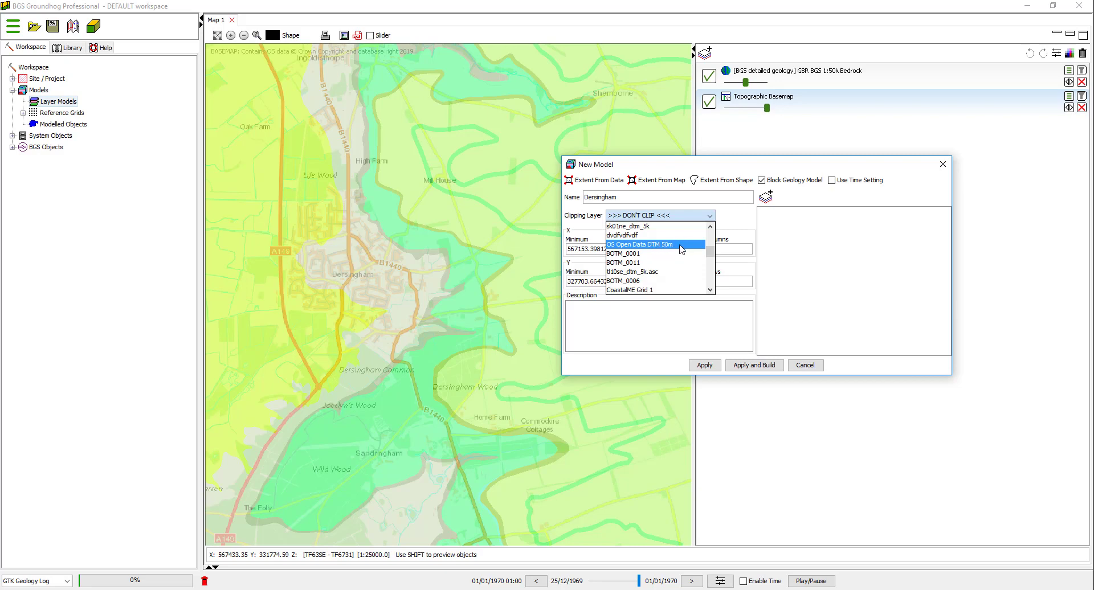
{"action": "mouse_move", "coordinate": [682, 247]}
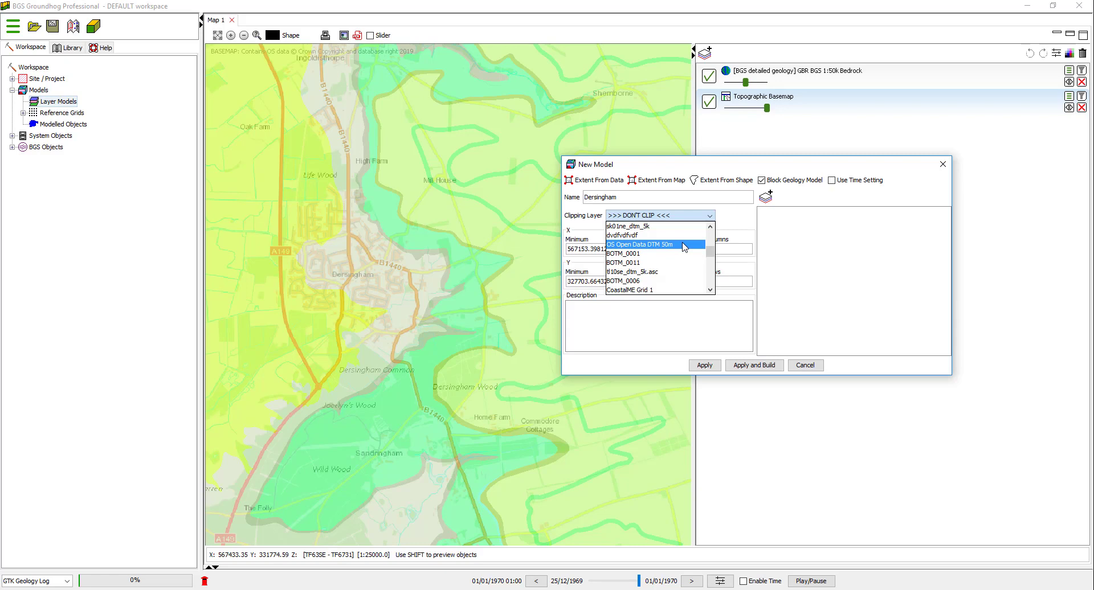
{"action": "left_click", "coordinate": [649, 245]}
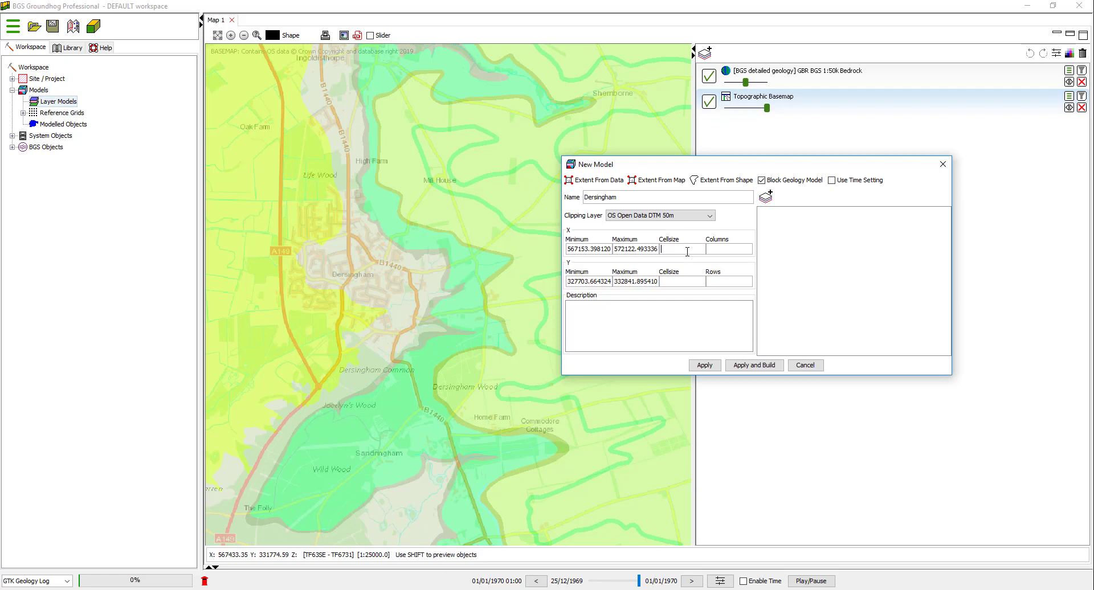
{"action": "type", "text": "250"}
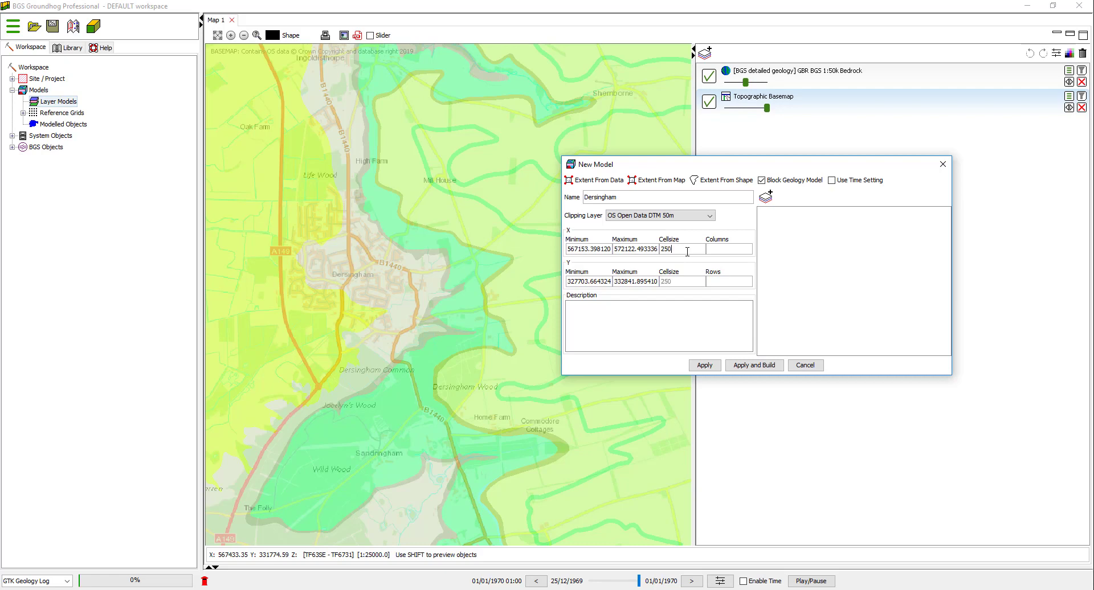
{"action": "mouse_move", "coordinate": [705, 323]}
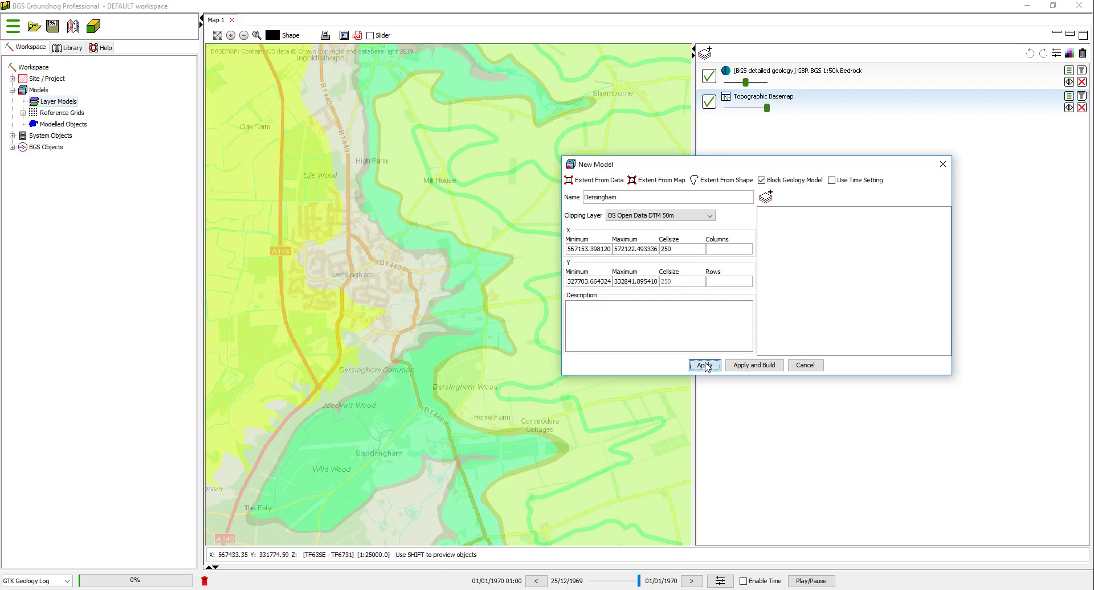
{"action": "left_click", "coordinate": [703, 364]}
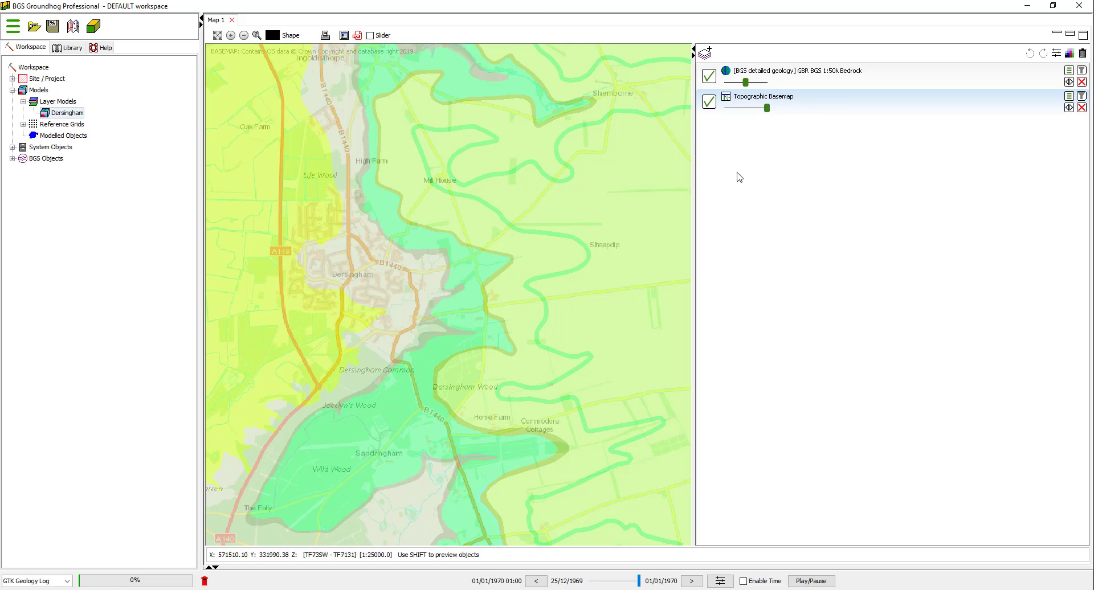
{"action": "mouse_move", "coordinate": [724, 78]}
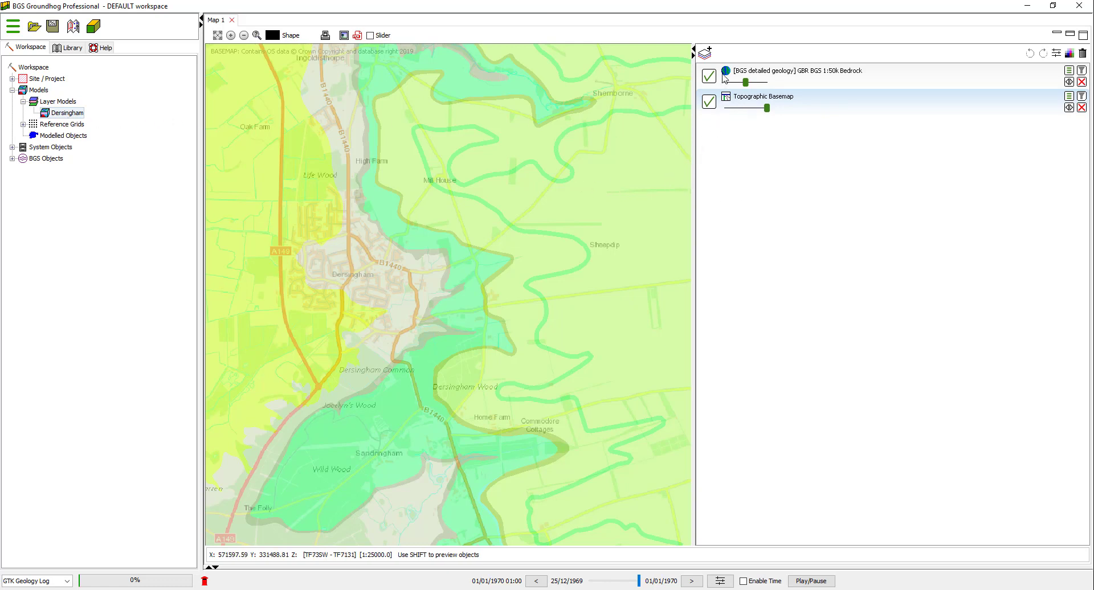
{"action": "mouse_move", "coordinate": [704, 53]}
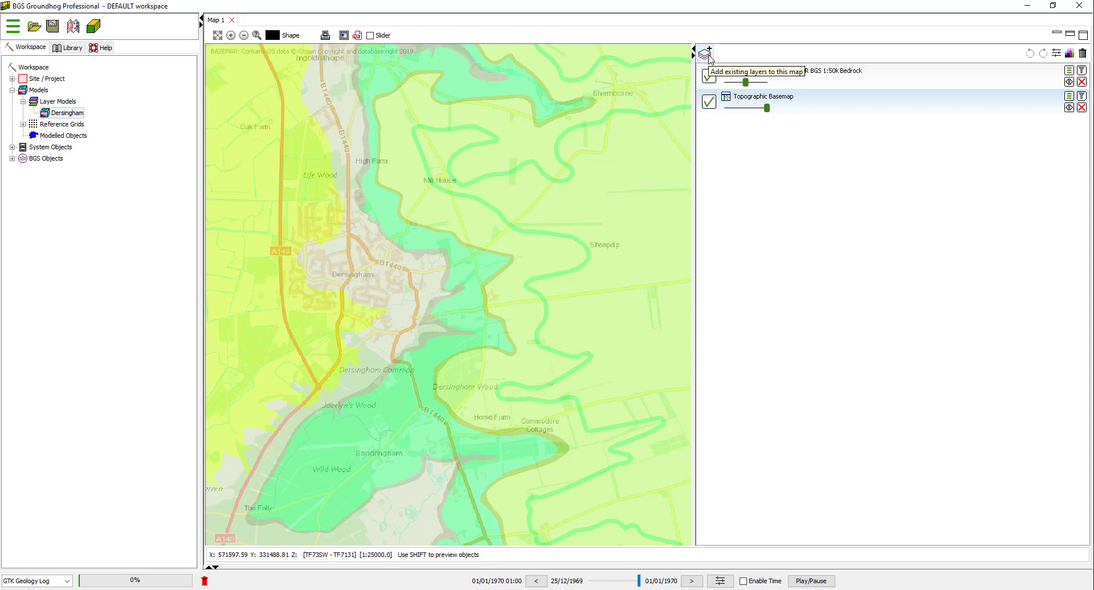
Add the existing Dersingham model from Data Layers as a layer on the map
{"action": "left_click", "coordinate": [705, 52]}
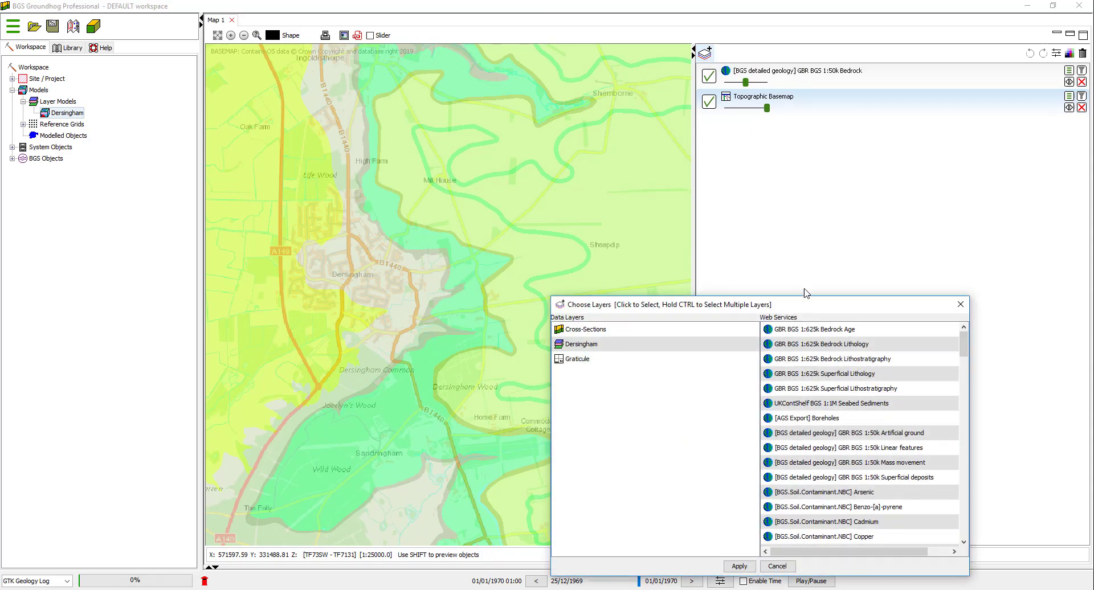
{"action": "left_click_drag", "start_coordinate": [663, 305], "coordinate": [572, 123]}
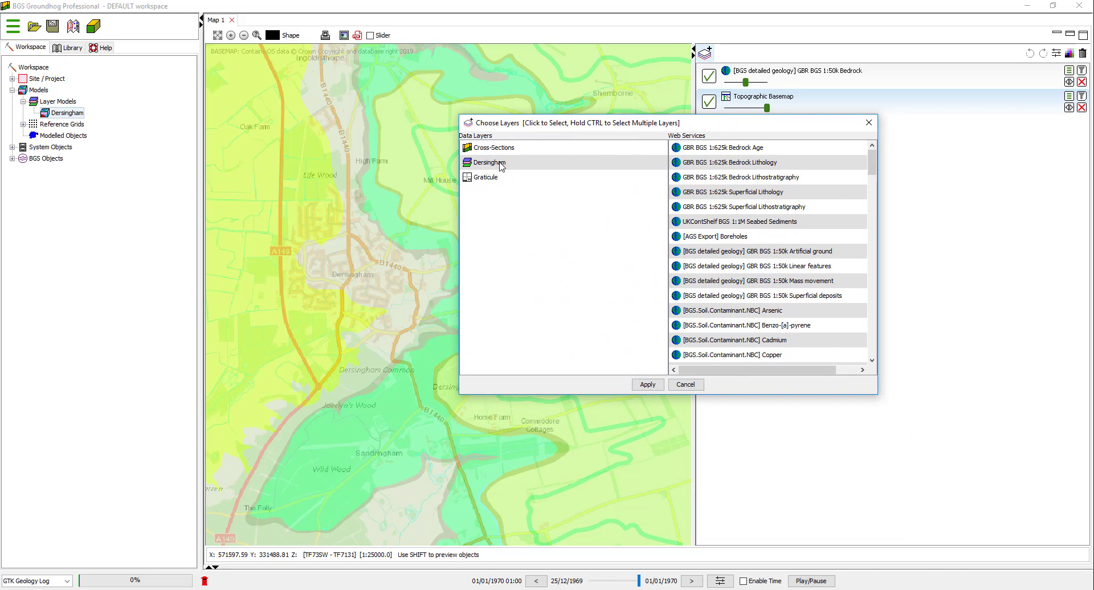
{"action": "left_click", "coordinate": [490, 163]}
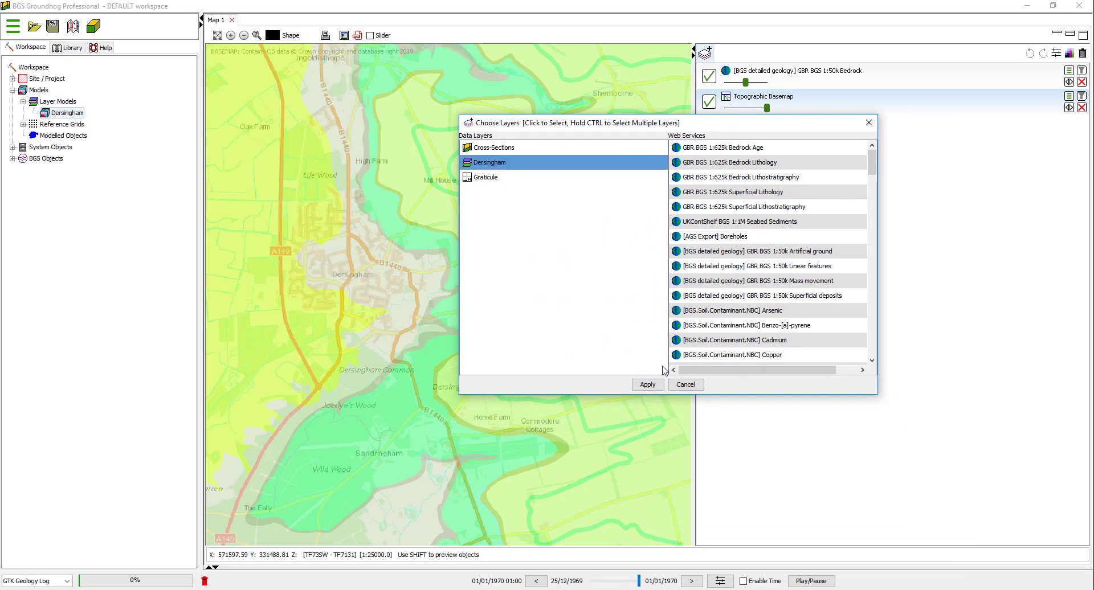
{"action": "left_click", "coordinate": [646, 384]}
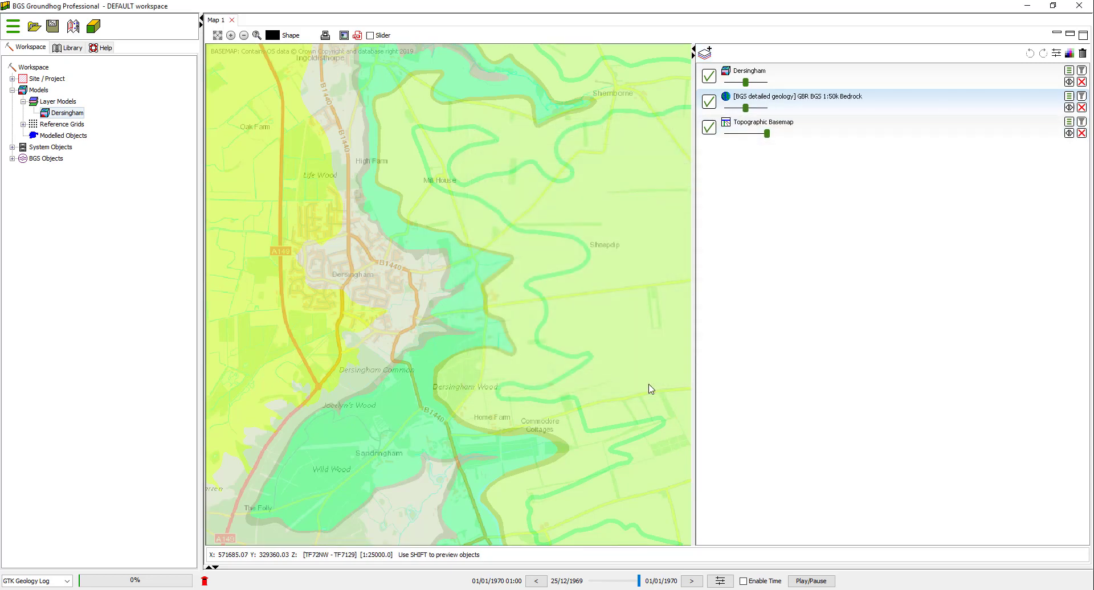
{"action": "mouse_move", "coordinate": [466, 242]}
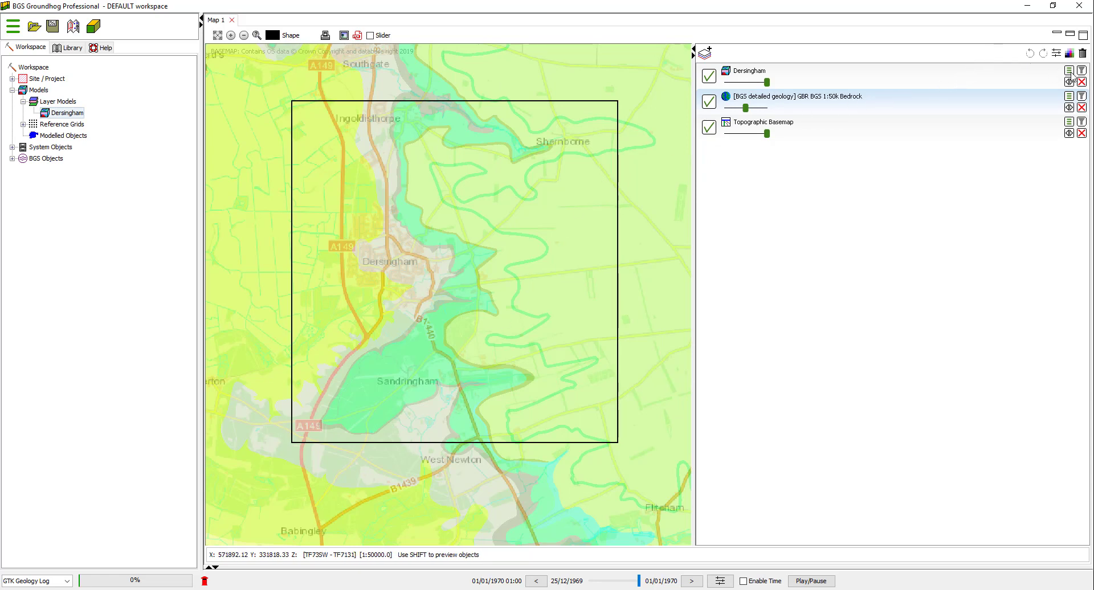
Enable Model Grid in the Dersingham layer's Model Settings so grid cells display
{"action": "left_click", "coordinate": [1068, 71]}
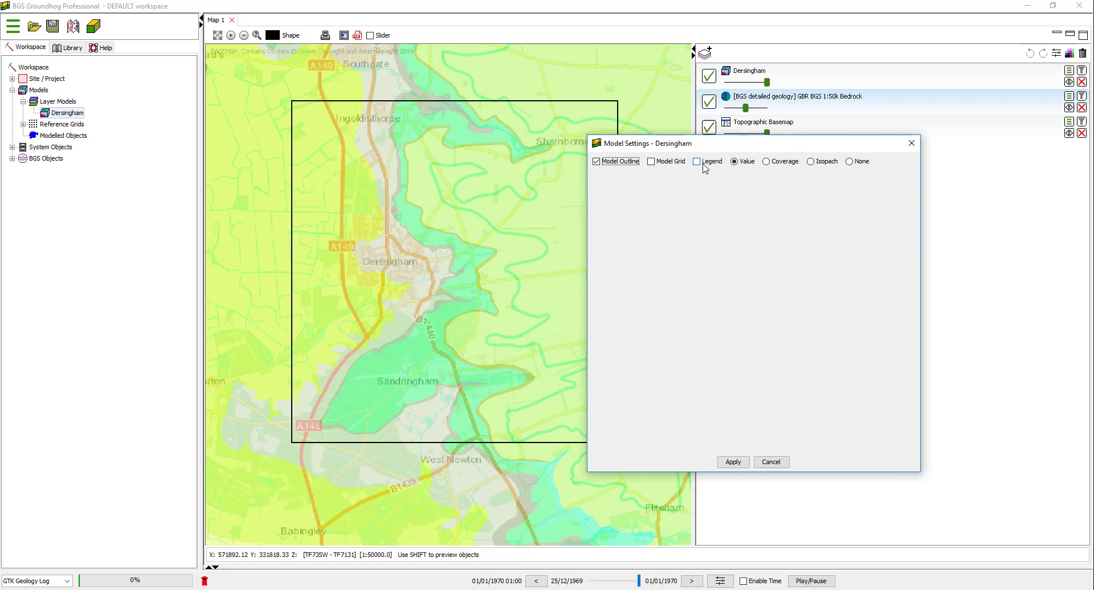
{"action": "left_click", "coordinate": [650, 161]}
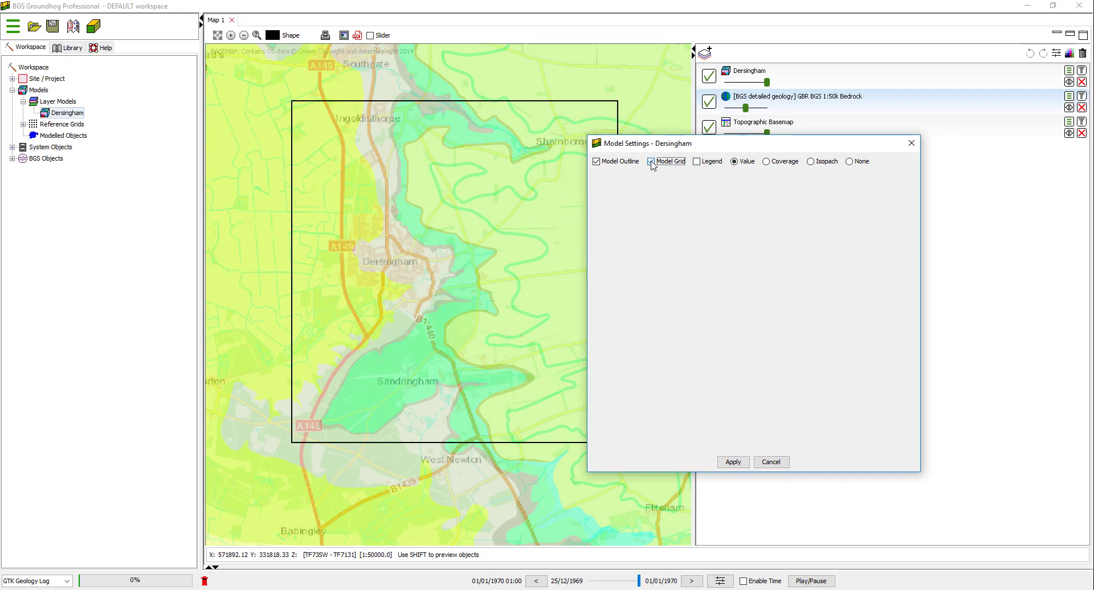
{"action": "left_click", "coordinate": [732, 462]}
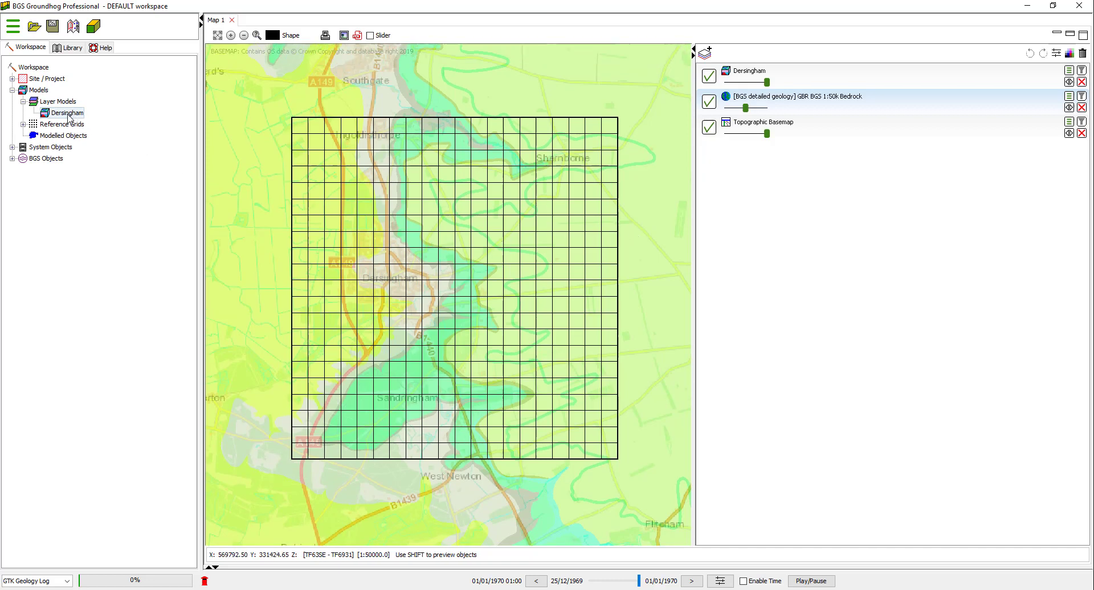
Edit the Dersingham model to a 100 cell size and recentre the finer grid on the map
{"action": "right_click", "coordinate": [65, 112]}
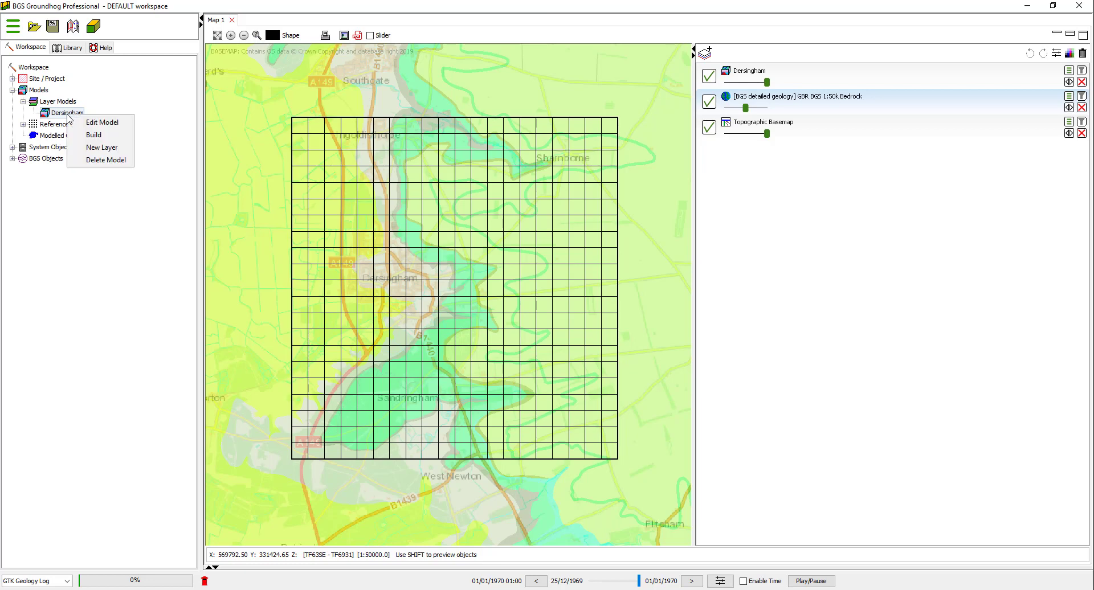
{"action": "mouse_move", "coordinate": [102, 122]}
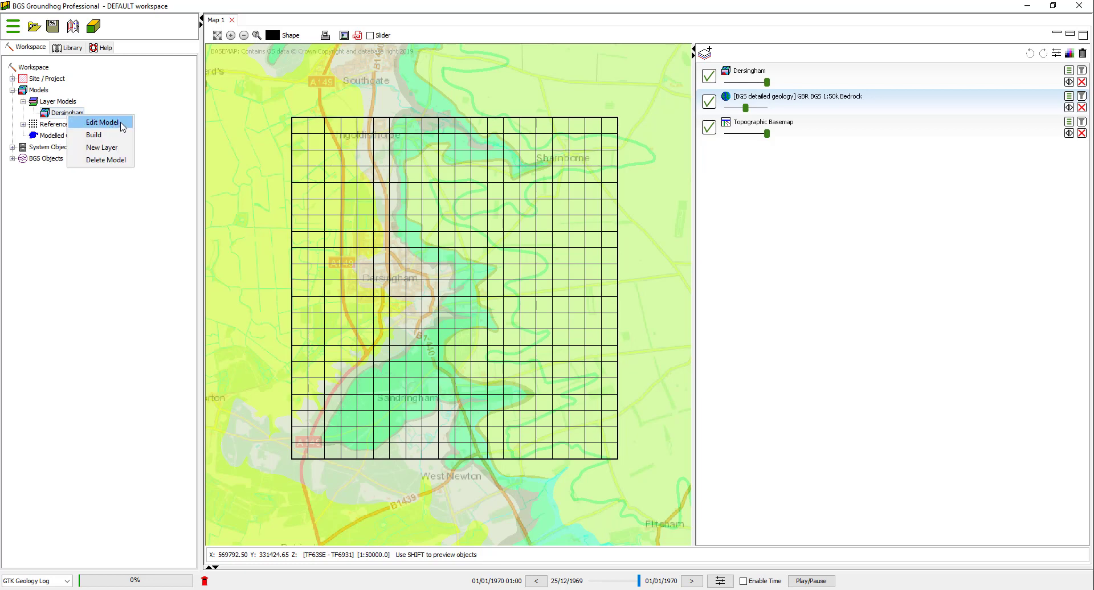
{"action": "mouse_move", "coordinate": [123, 126]}
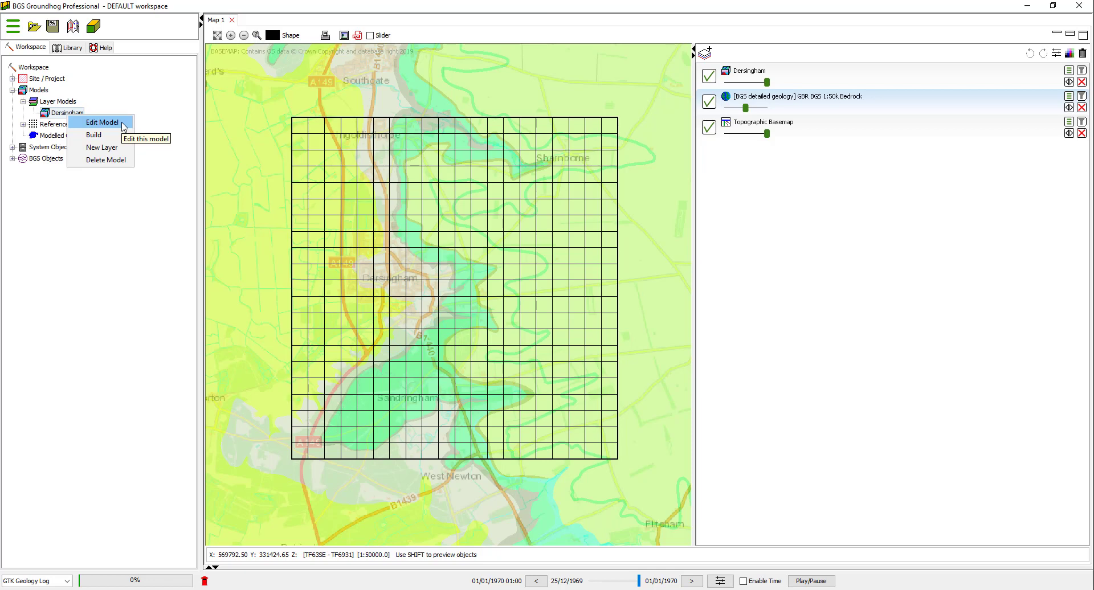
{"action": "left_click", "coordinate": [103, 122]}
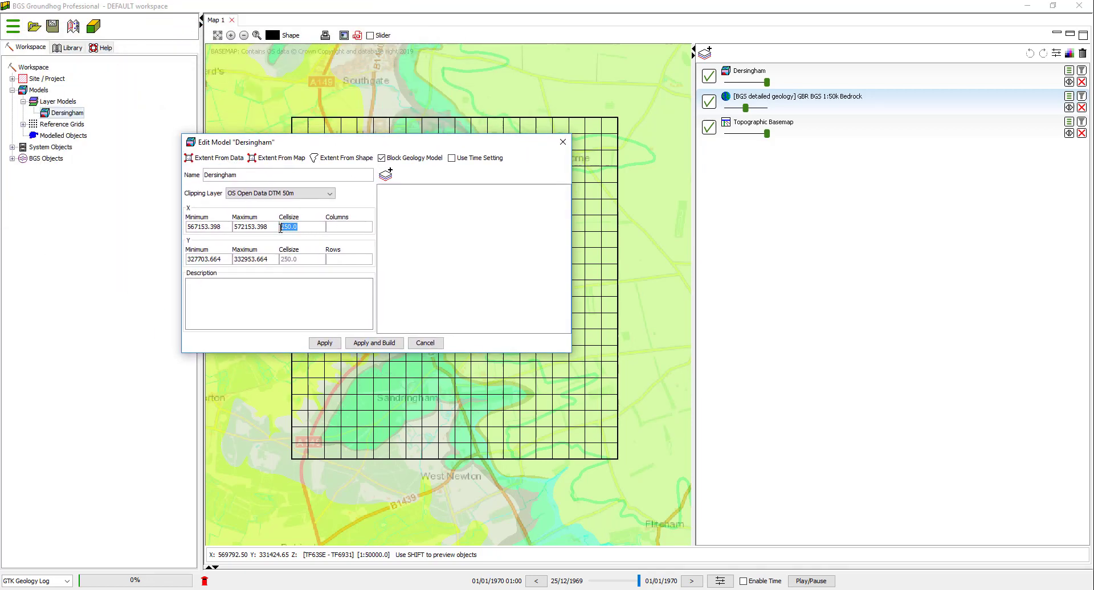
{"action": "type", "text": "10"}
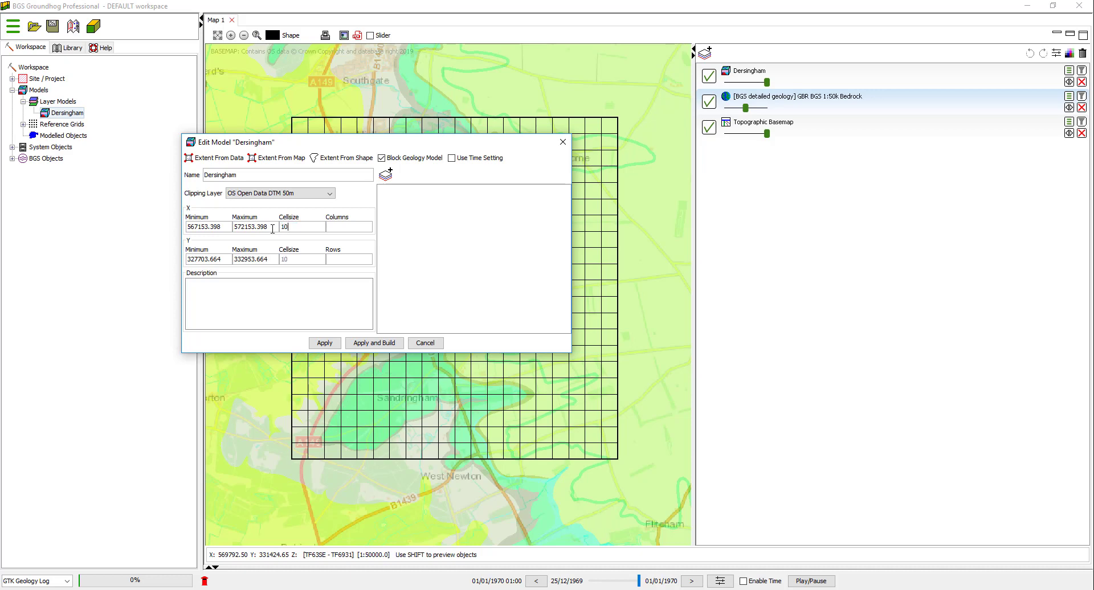
{"action": "left_click", "coordinate": [323, 343]}
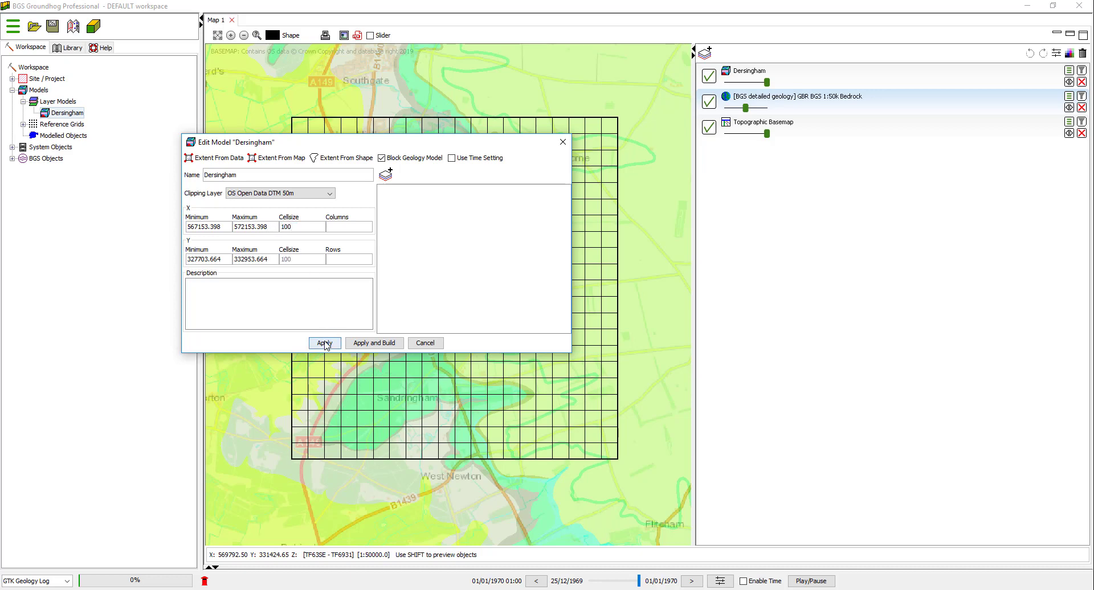
{"action": "left_click", "coordinate": [323, 342]}
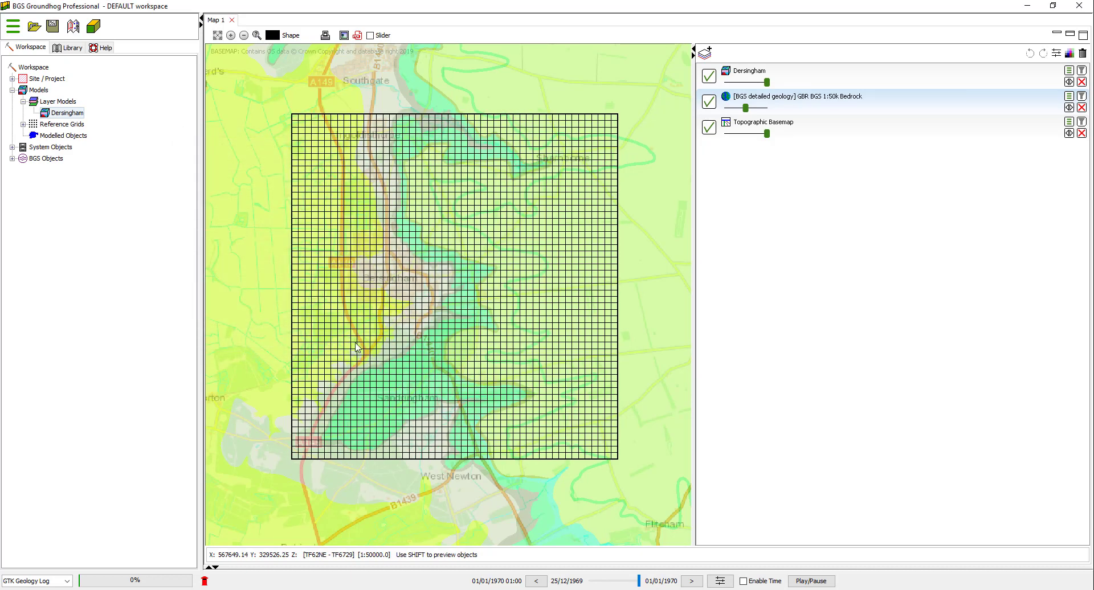
{"action": "left_click_drag", "start_coordinate": [356, 348], "coordinate": [460, 224]}
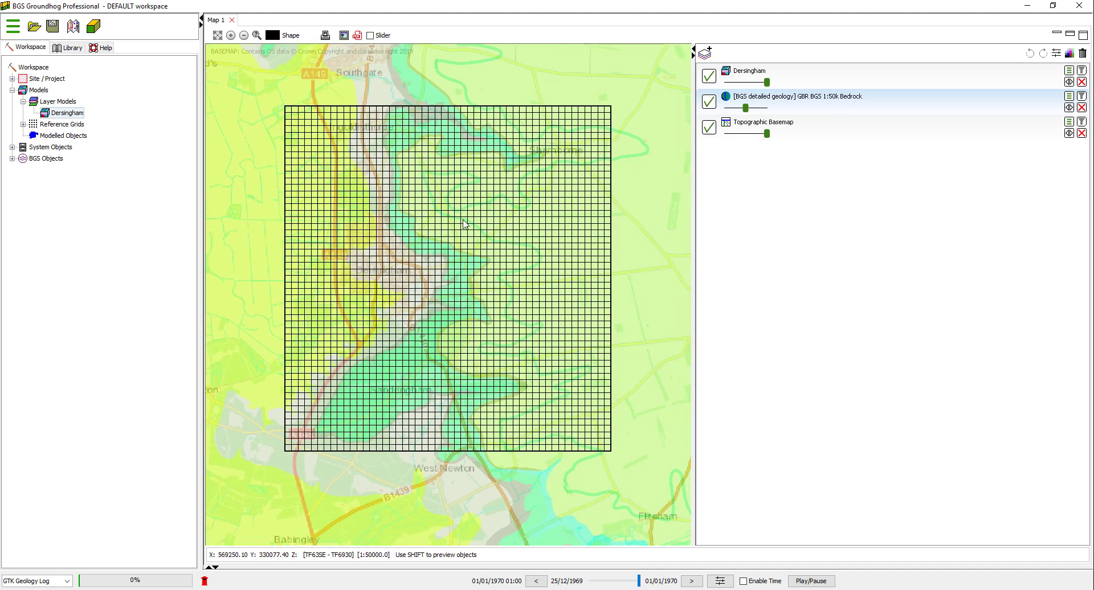
{"action": "mouse_move", "coordinate": [556, 123]}
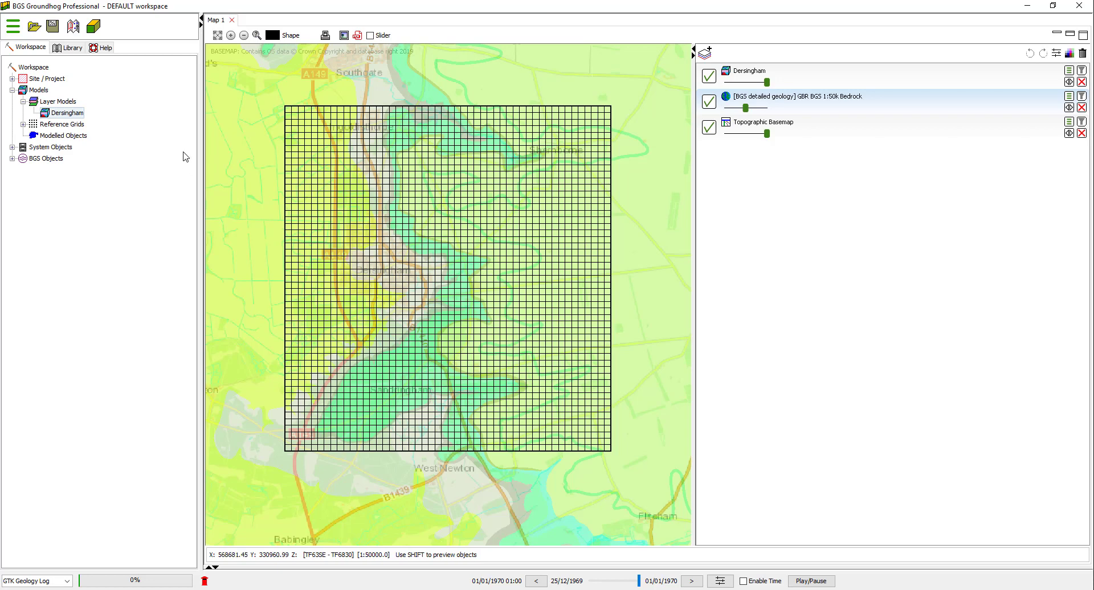
{"action": "mouse_move", "coordinate": [156, 130]}
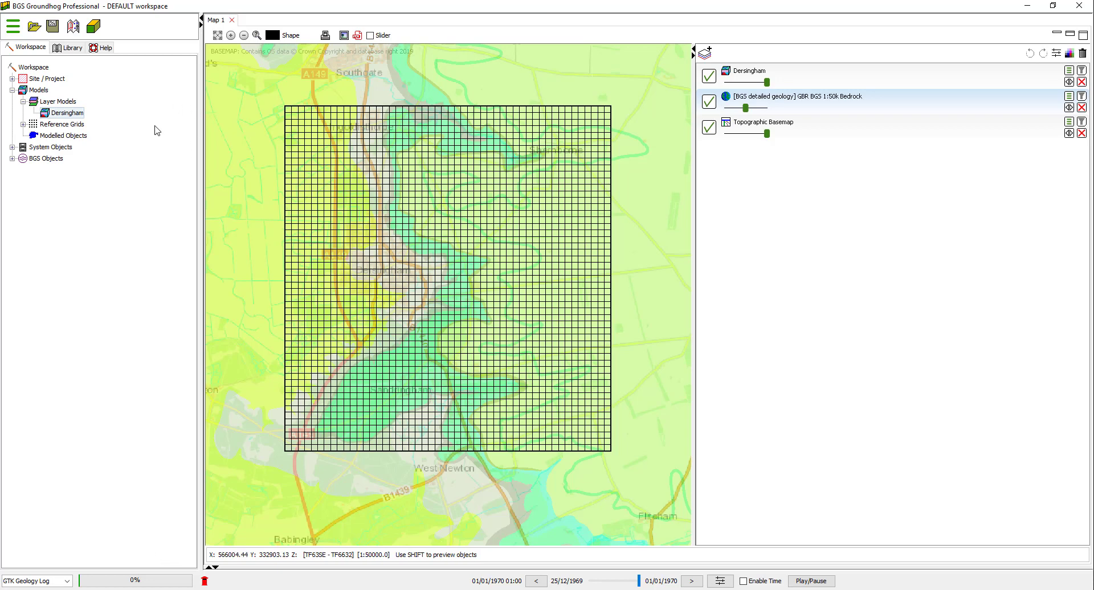
{"action": "mouse_move", "coordinate": [94, 68]}
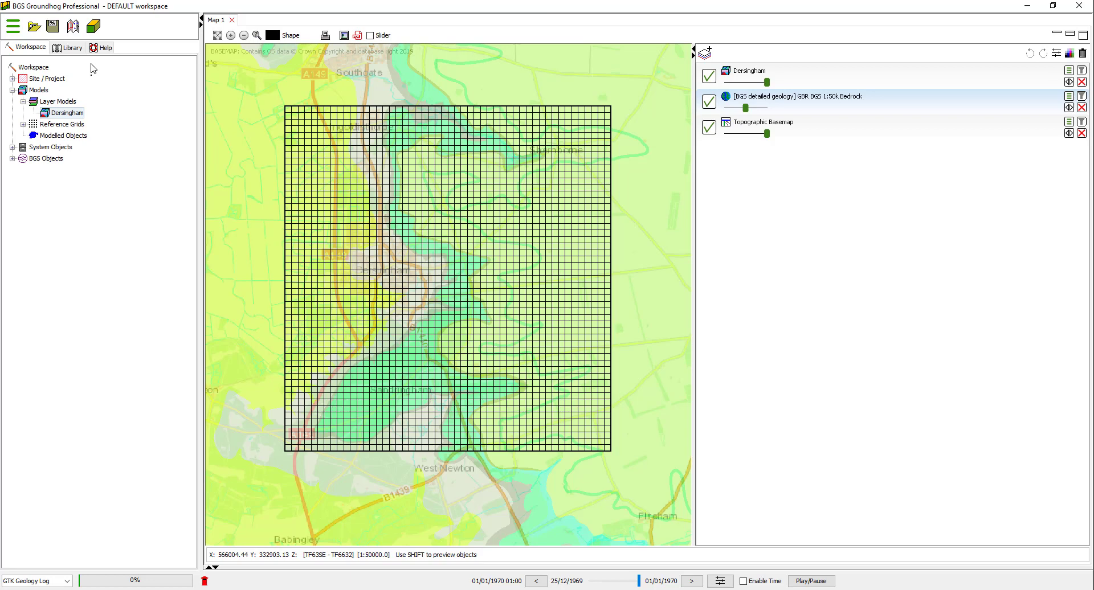
{"action": "mouse_move", "coordinate": [53, 25]}
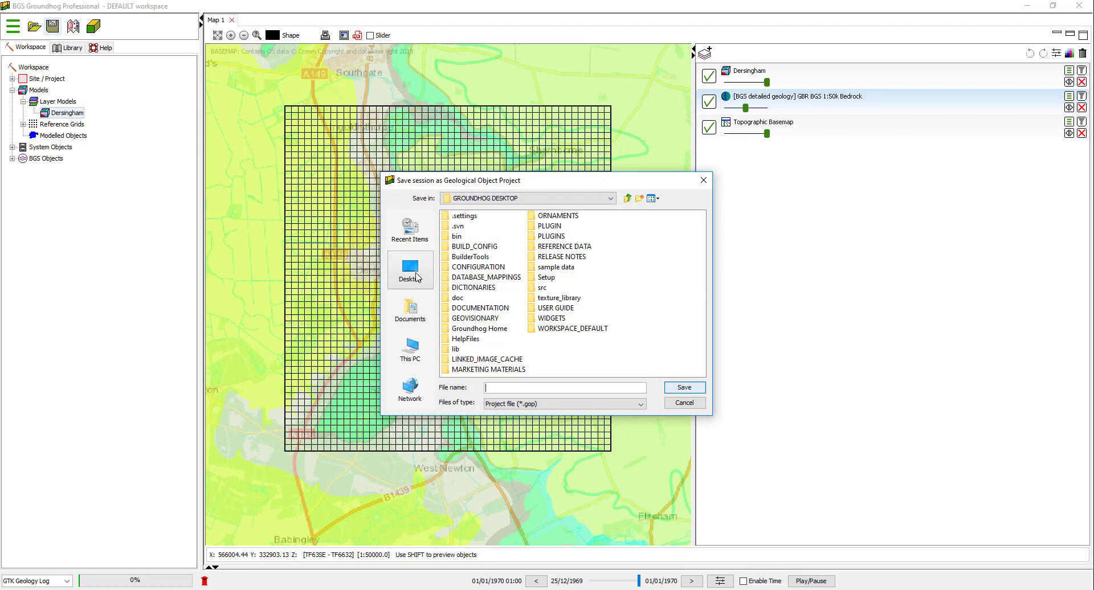
Save the session in SCRATCH as 'Dersingham Model' and dismiss the saved confirmation
{"action": "left_click", "coordinate": [409, 349]}
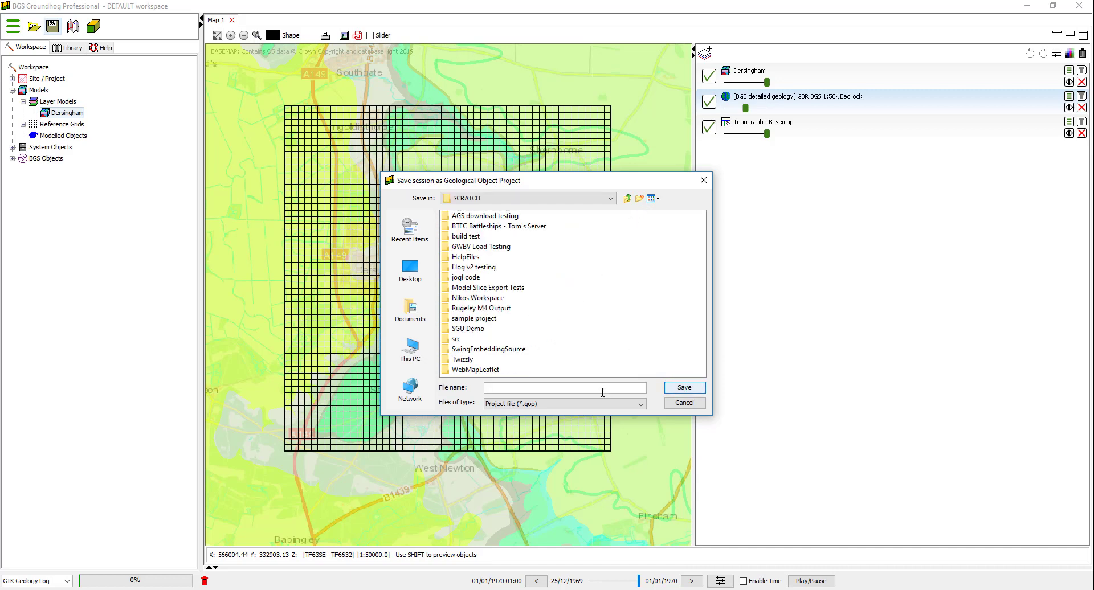
{"action": "type", "text": "Dersingham"}
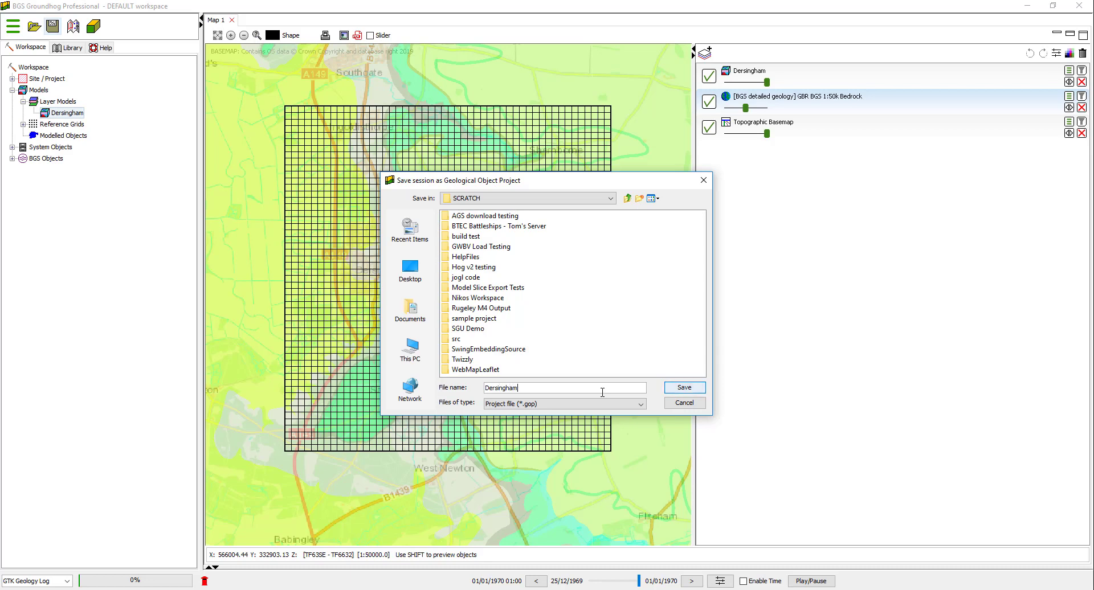
{"action": "type", "text": "Model"}
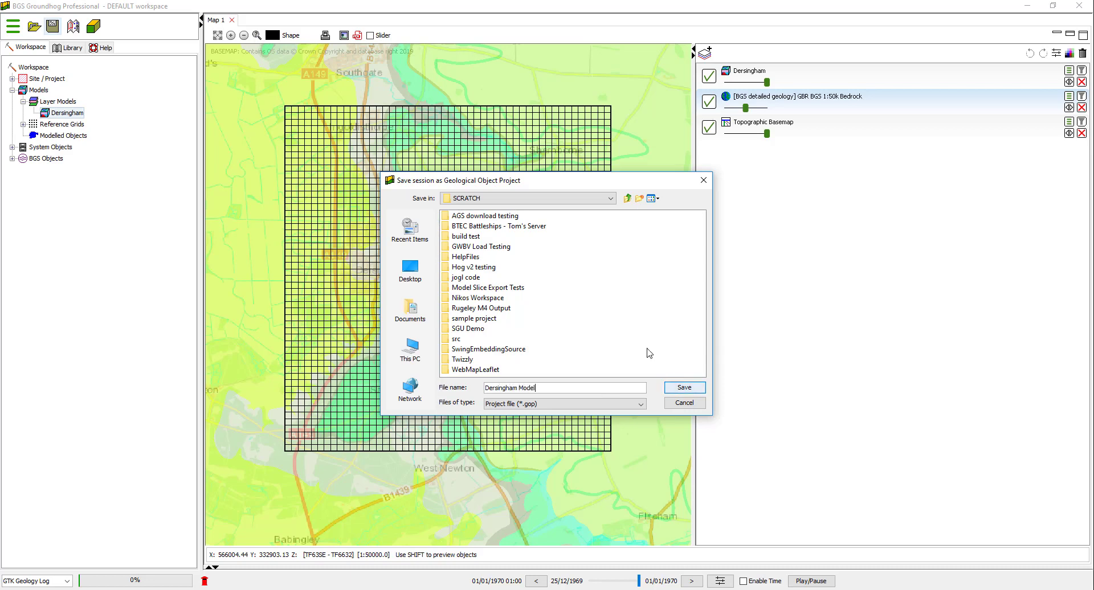
{"action": "left_click", "coordinate": [683, 387]}
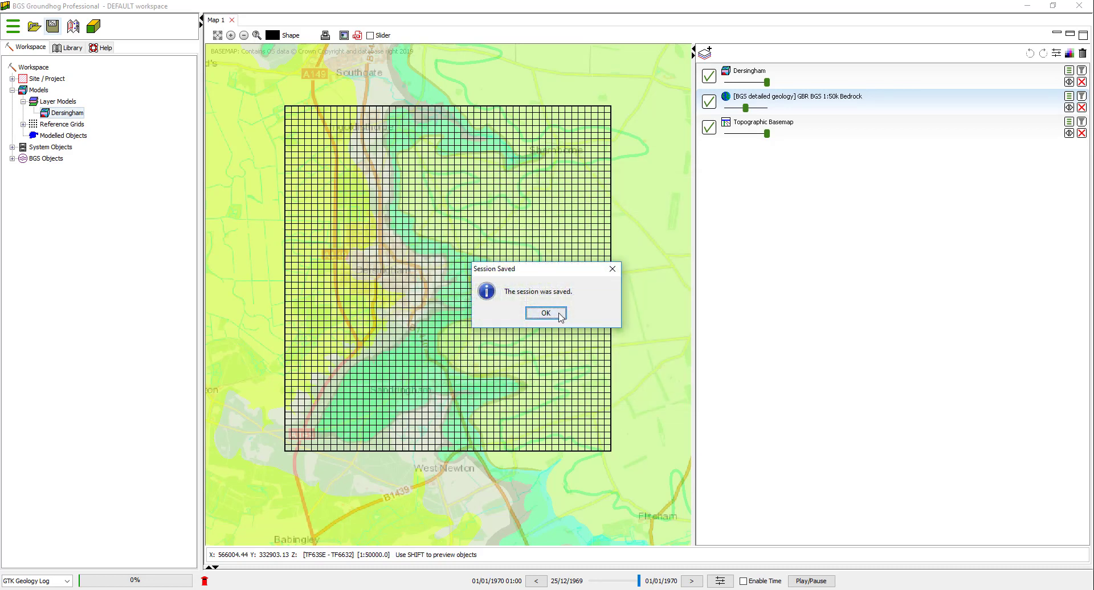
{"action": "left_click", "coordinate": [545, 313]}
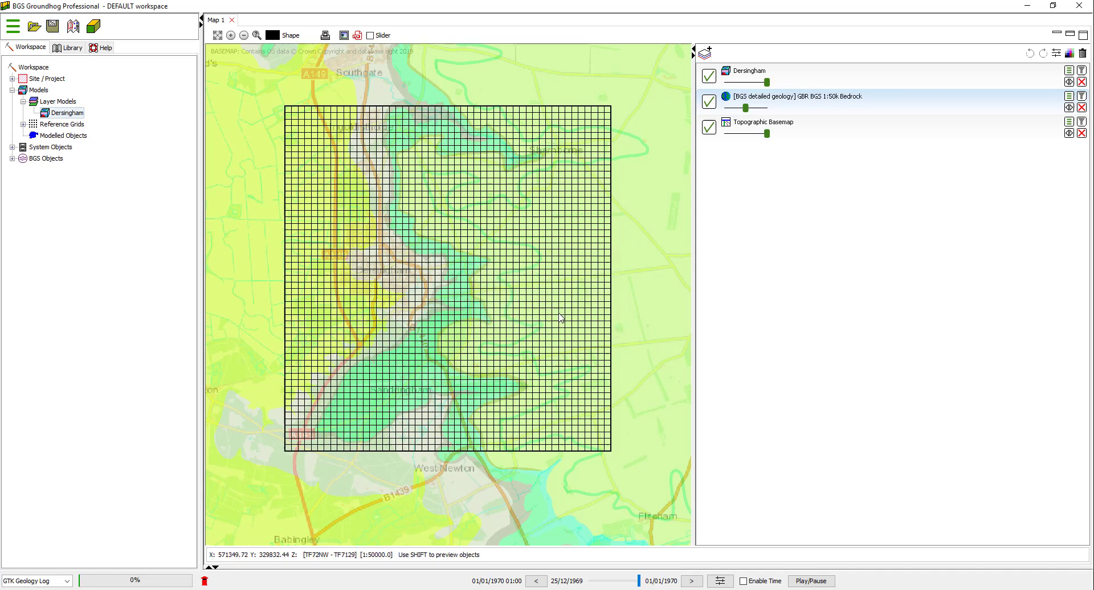